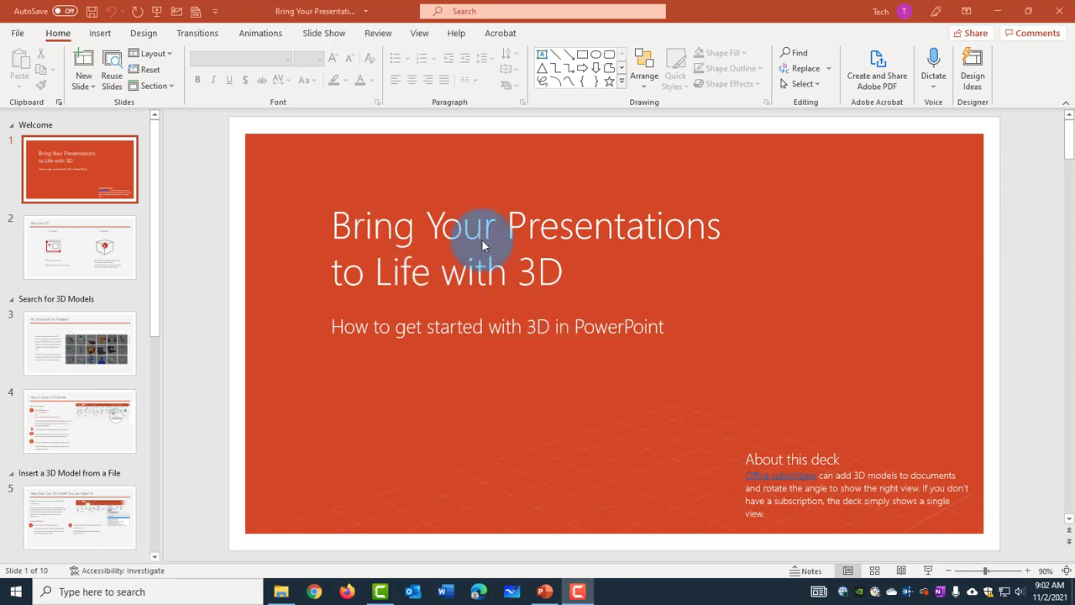
mouse_move(15, 35)
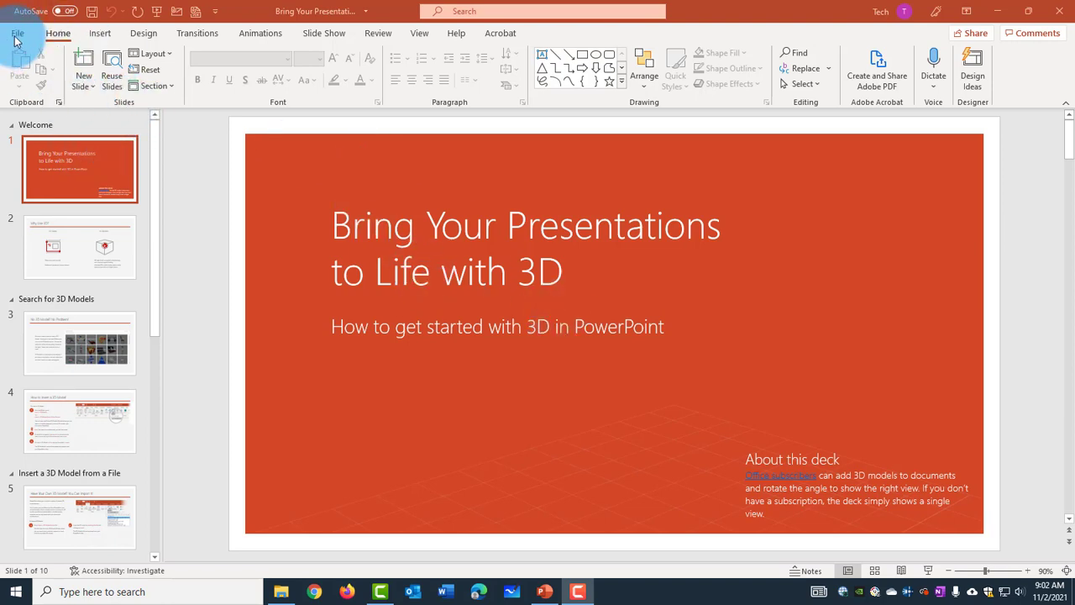
Go to File > Export and select Create PDF/XPS Document
left_click(13, 32)
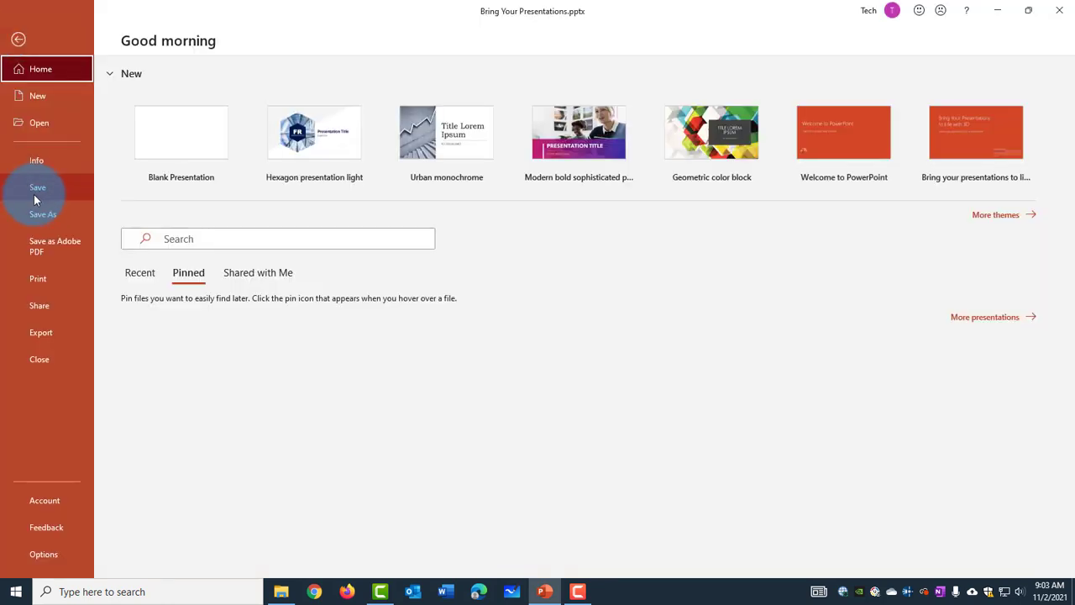
left_click(39, 332)
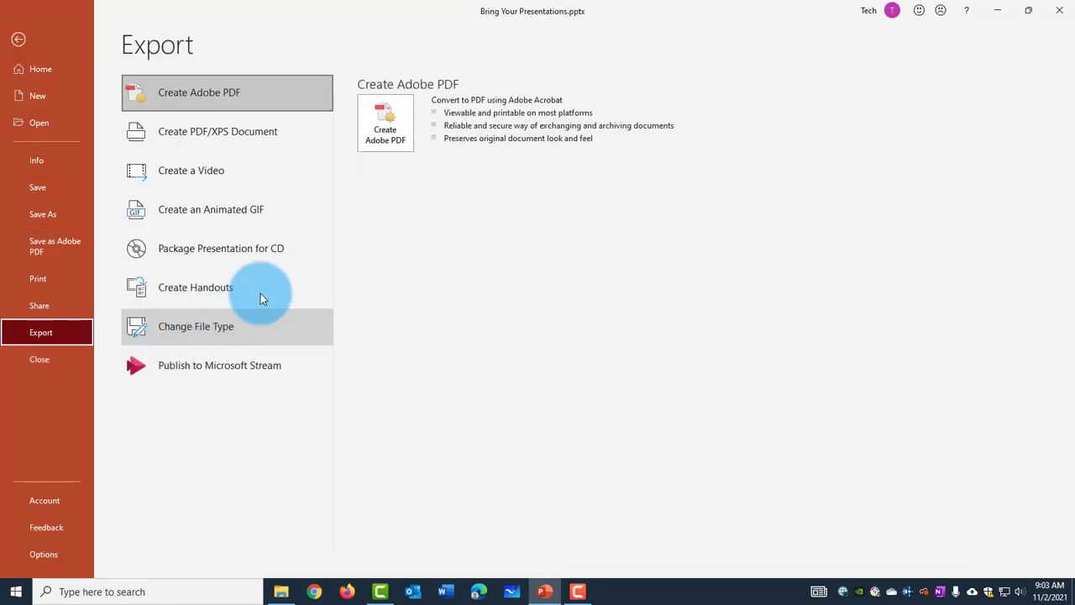
mouse_move(213, 149)
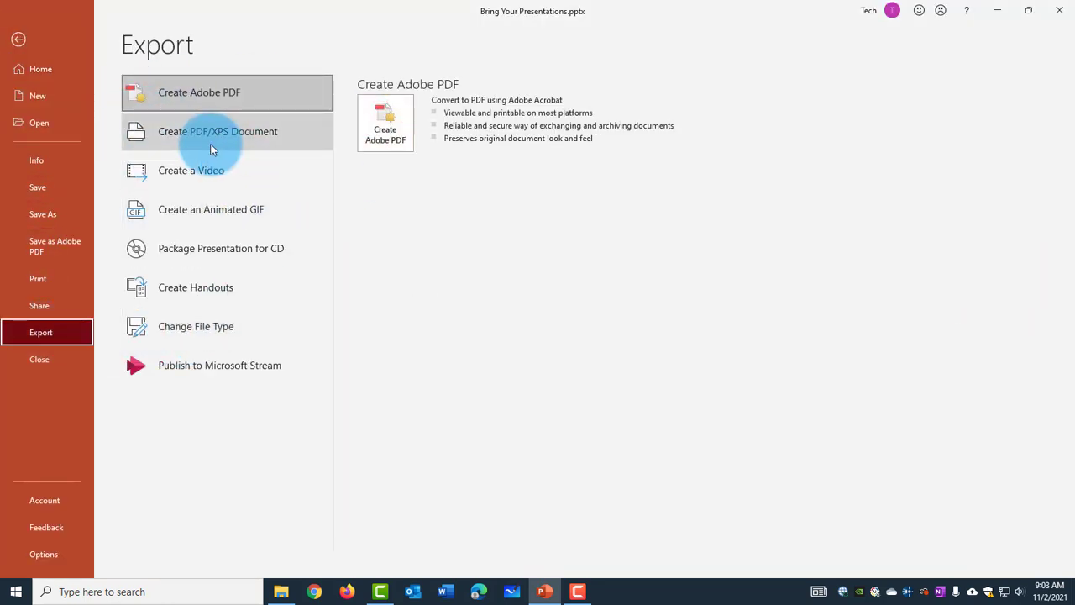
mouse_move(308, 132)
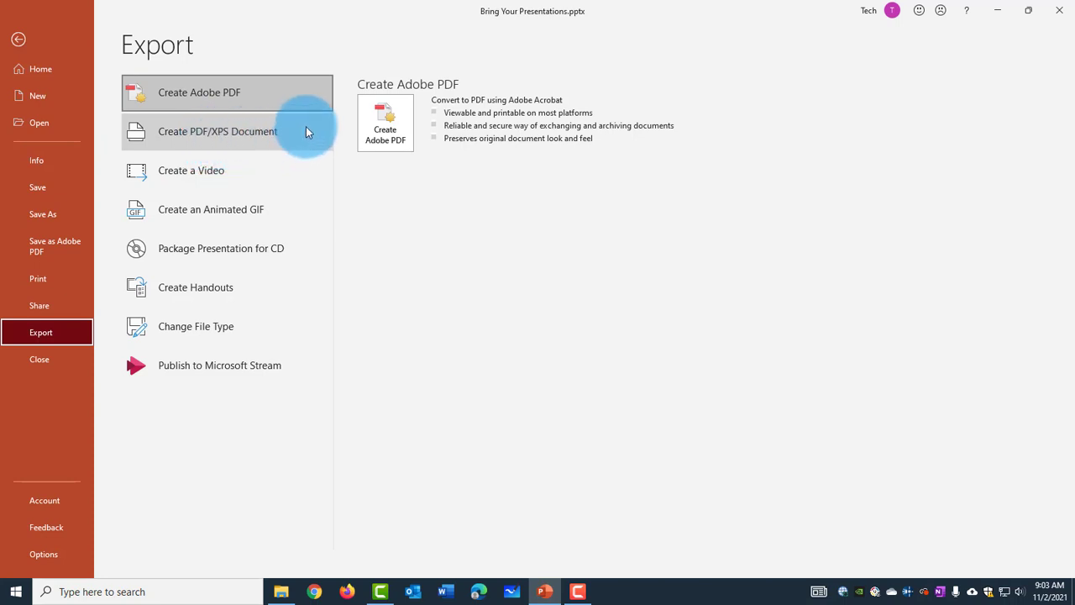
left_click(218, 131)
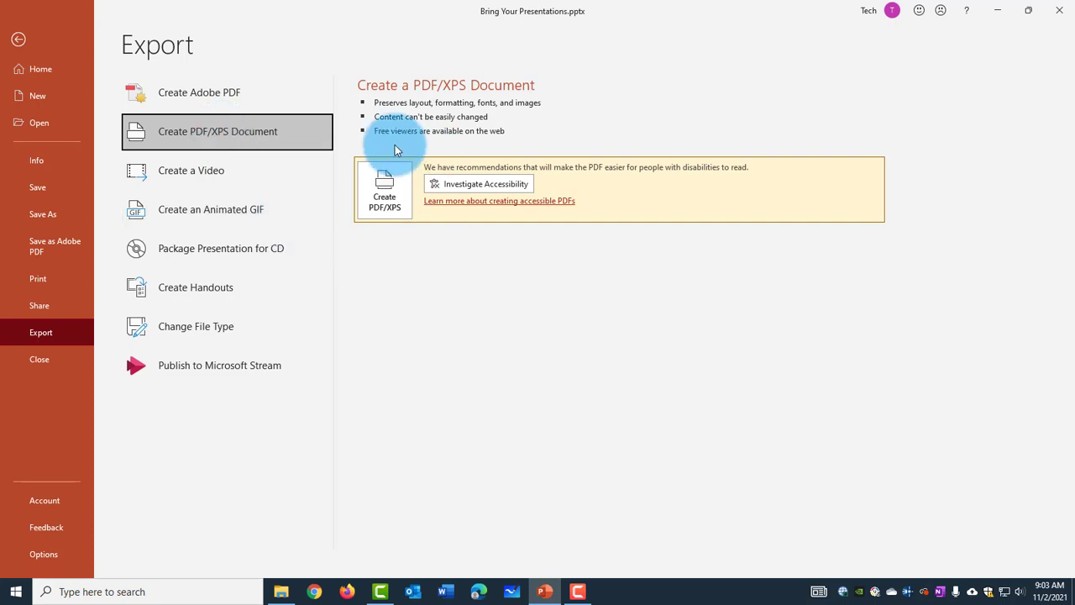
mouse_move(387, 186)
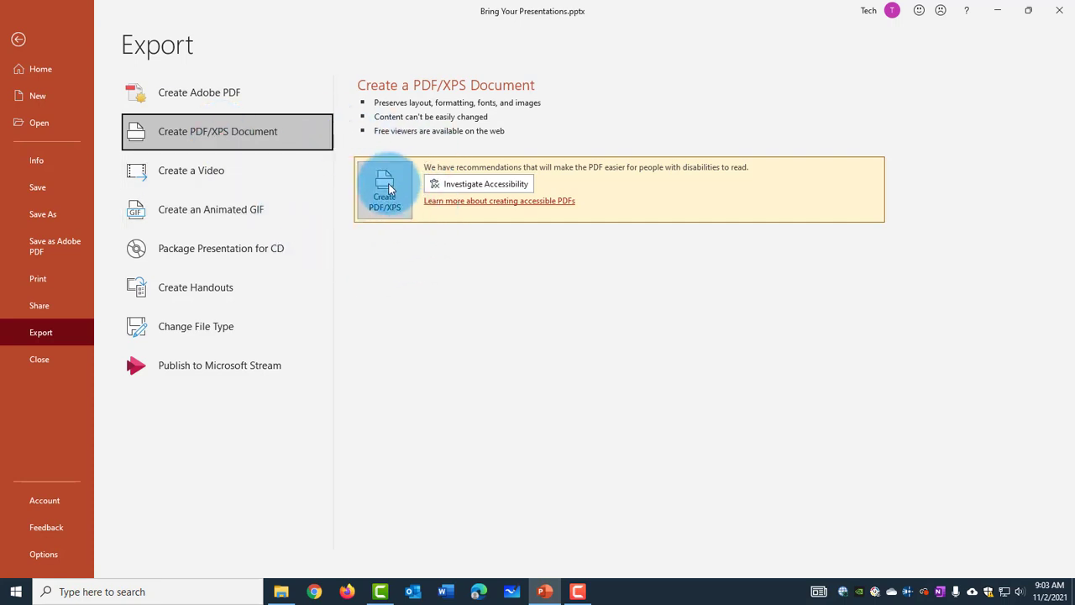
Start Create PDF/XPS and enter pdf1 as the file name
left_click(385, 189)
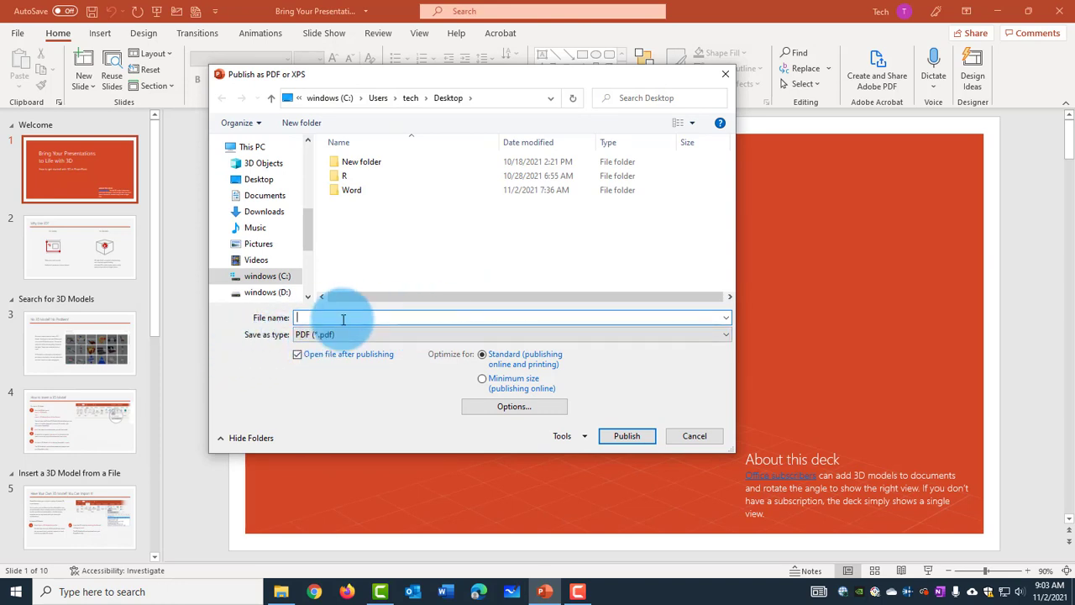
type("pdf1")
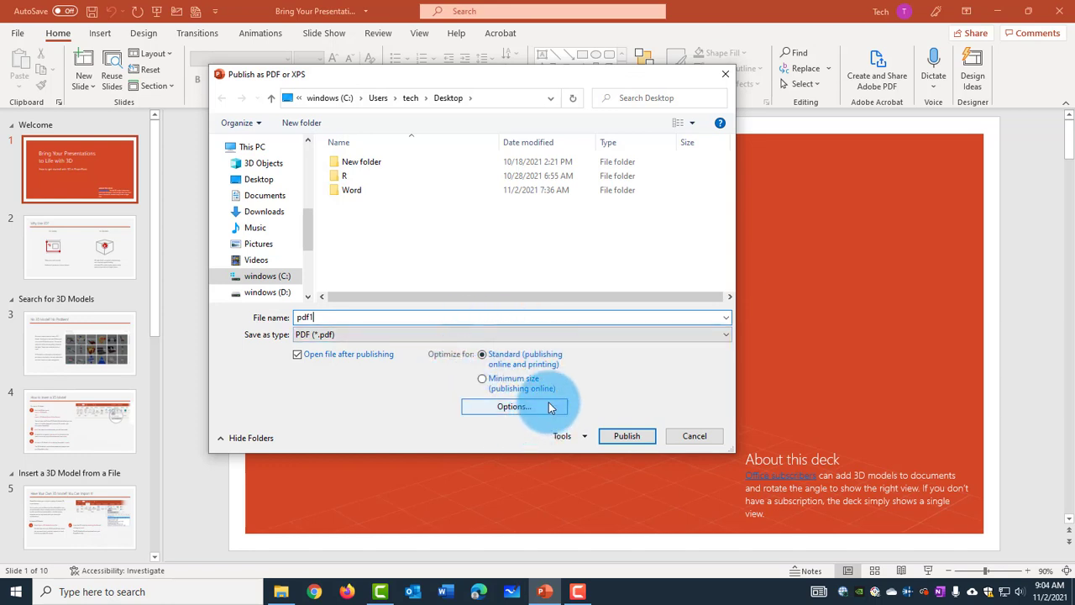
Set the PDF Options range to All slides and confirm with OK
left_click(513, 406)
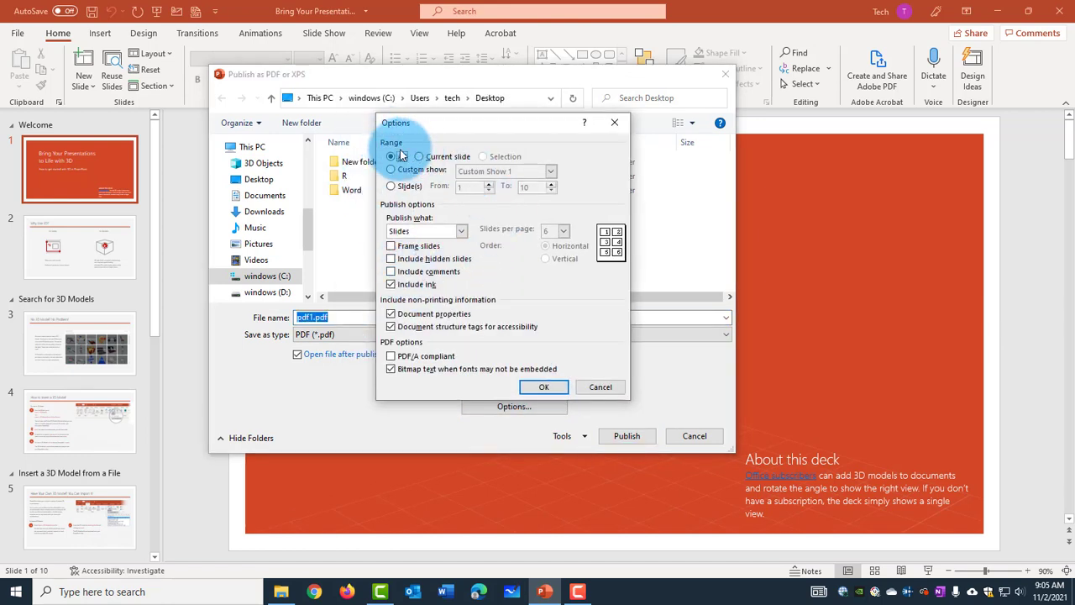
left_click(390, 156)
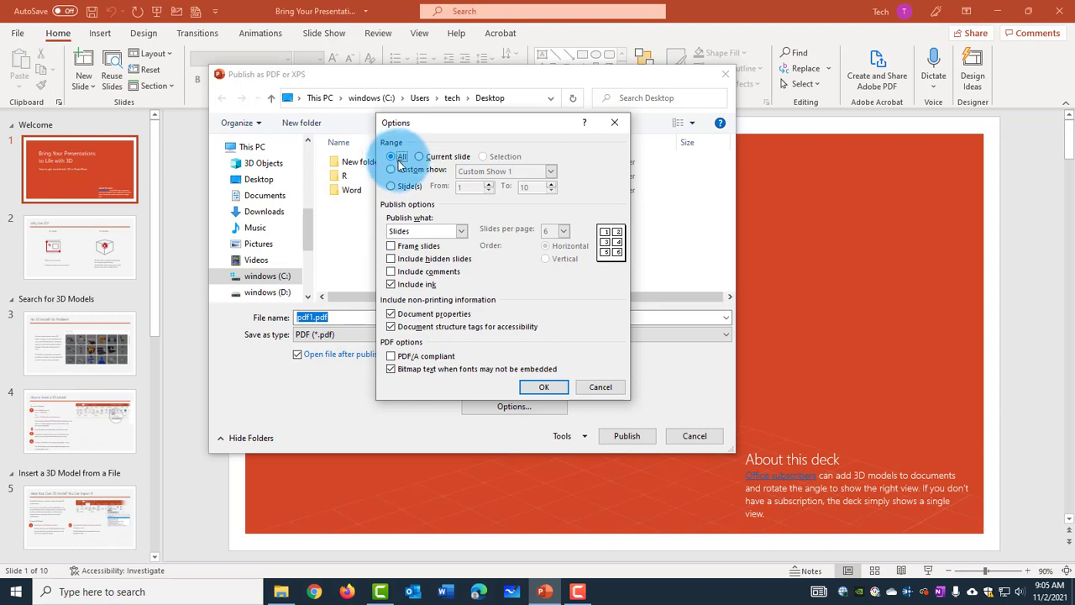
mouse_move(506, 166)
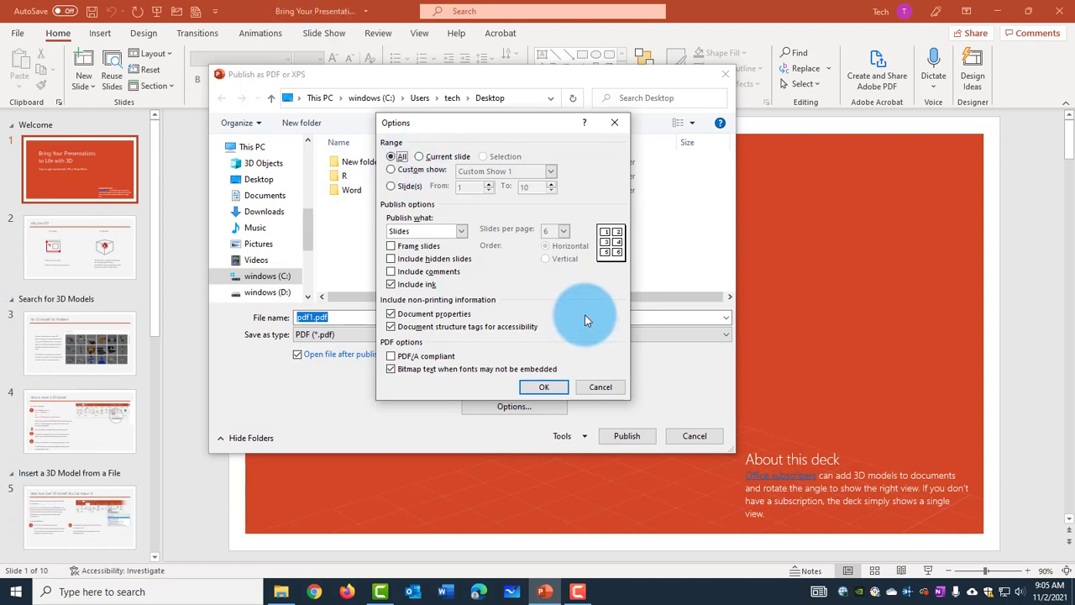
left_click(416, 156)
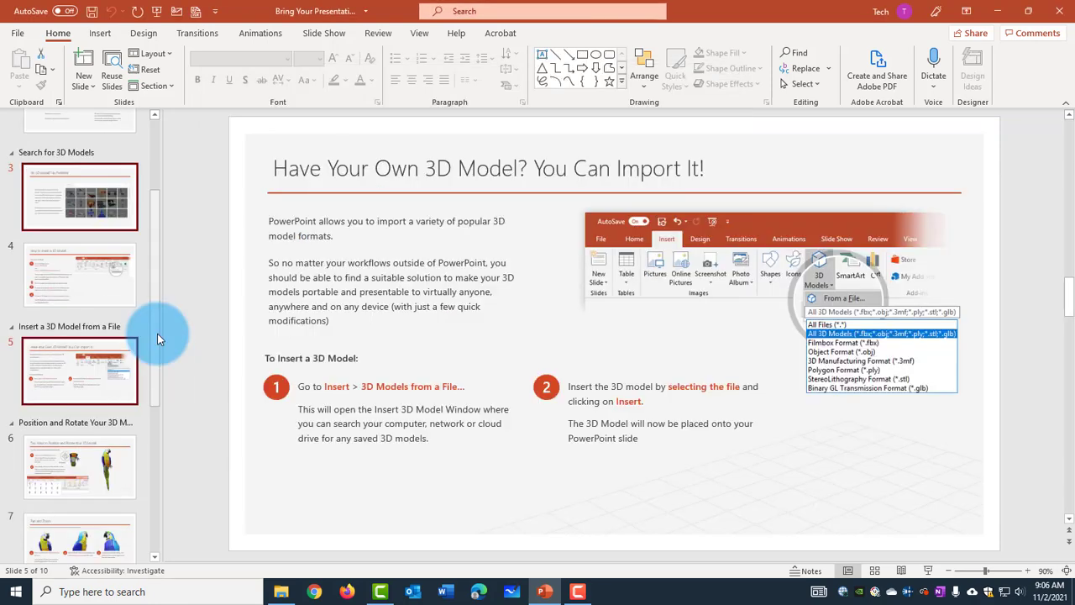
Select a later slide, then set the PDF Options range to Custom Show 1
scroll("down", 3)
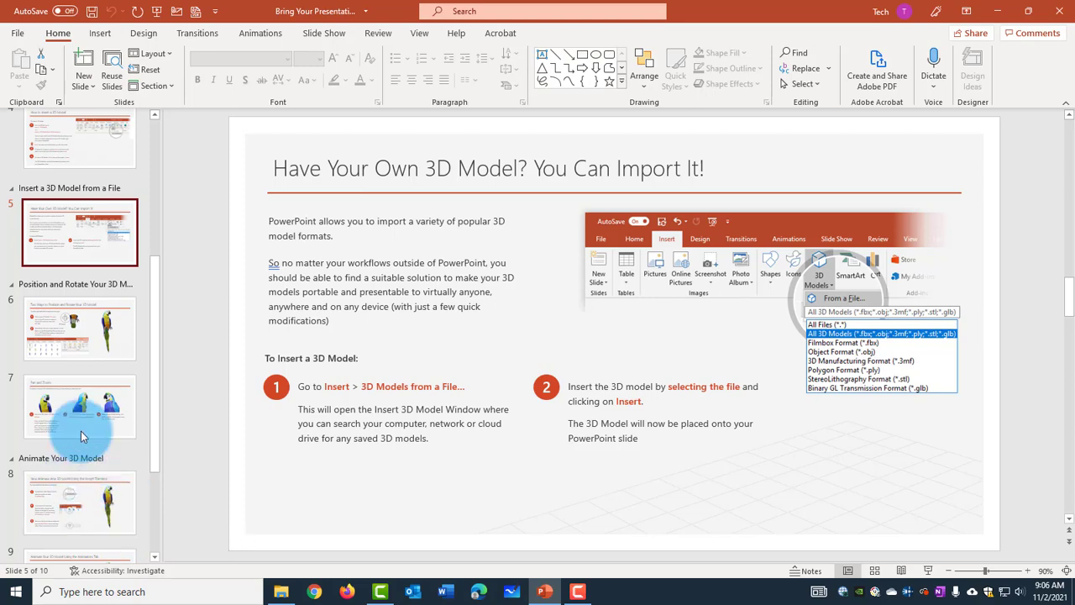
left_click(78, 502)
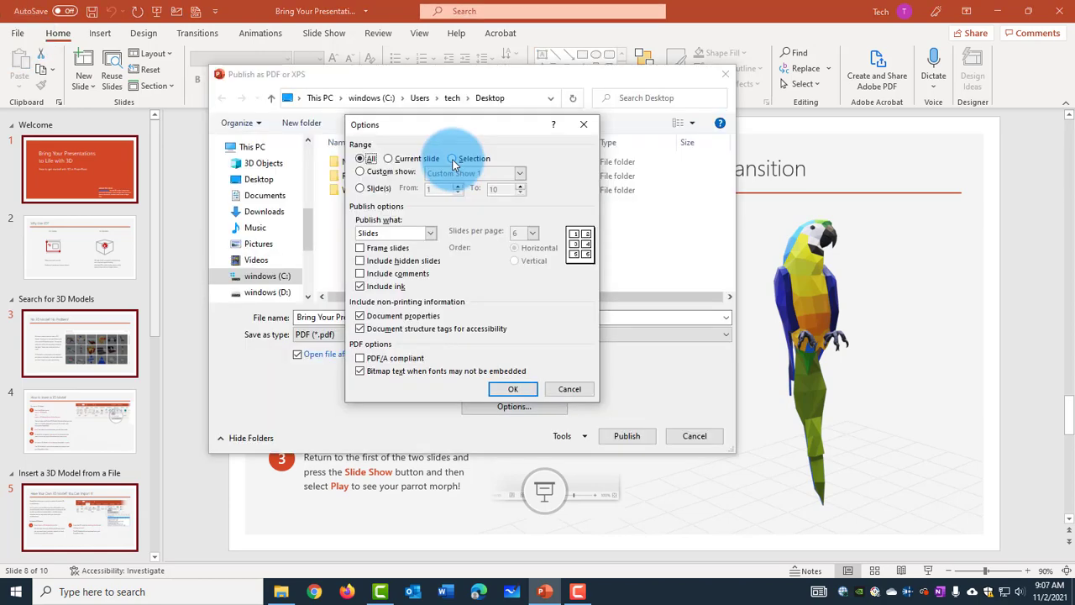
left_click(453, 159)
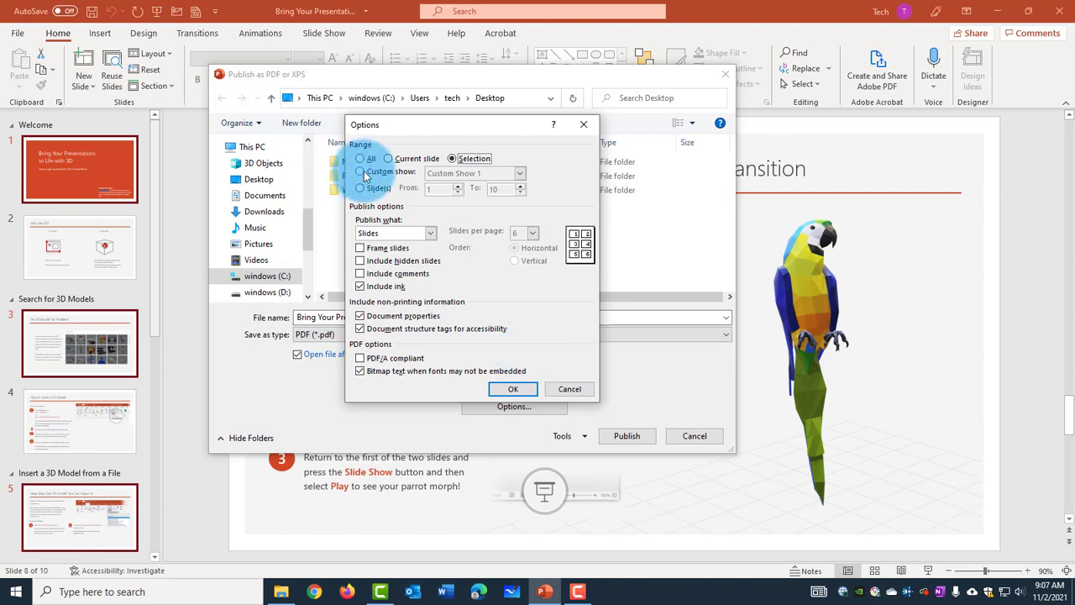
left_click(360, 171)
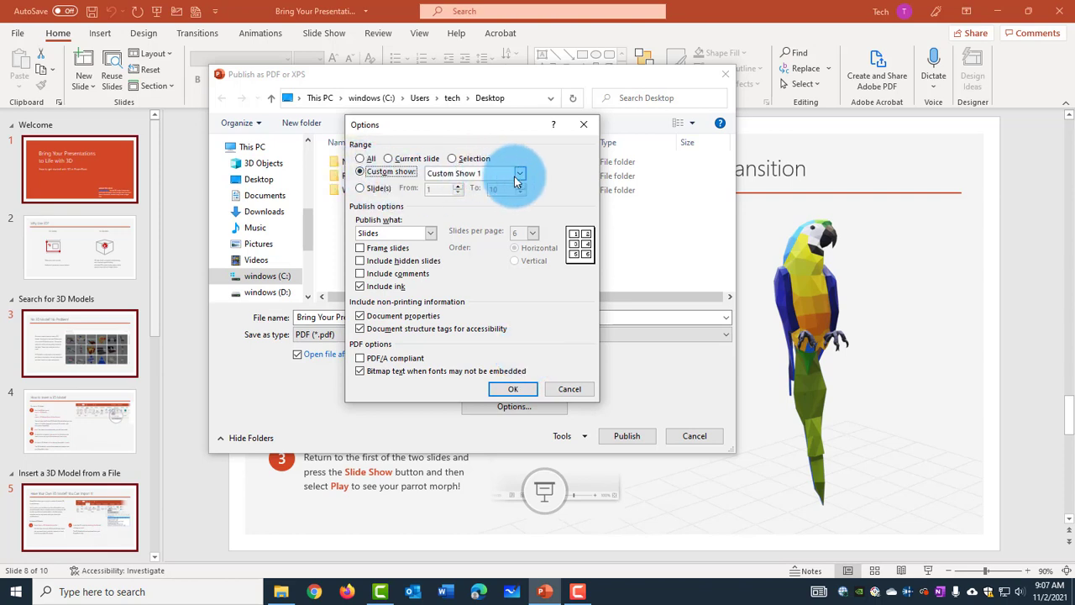
left_click(515, 173)
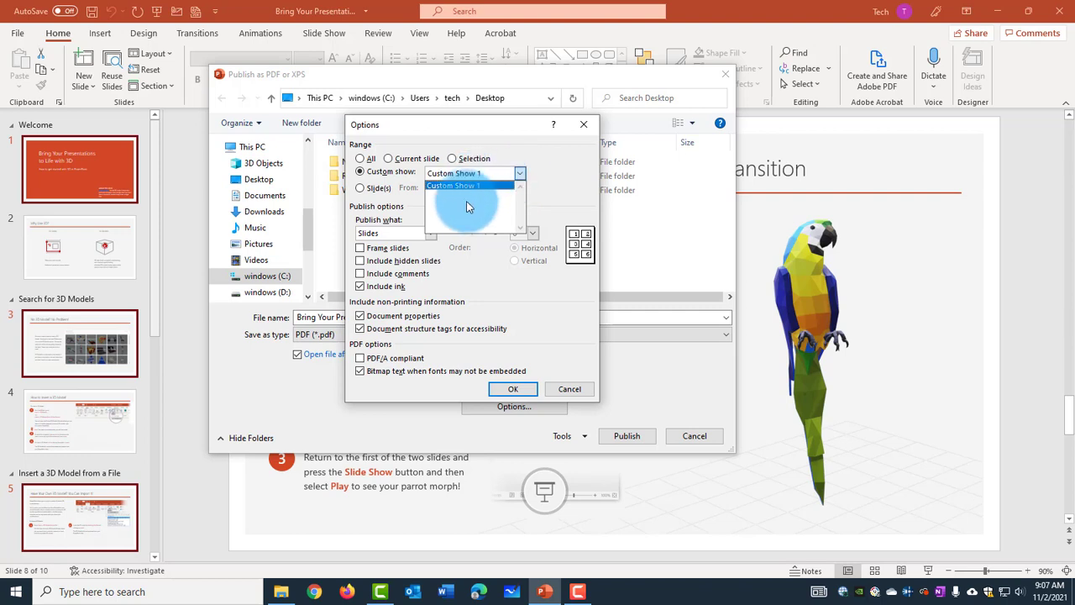
left_click(468, 186)
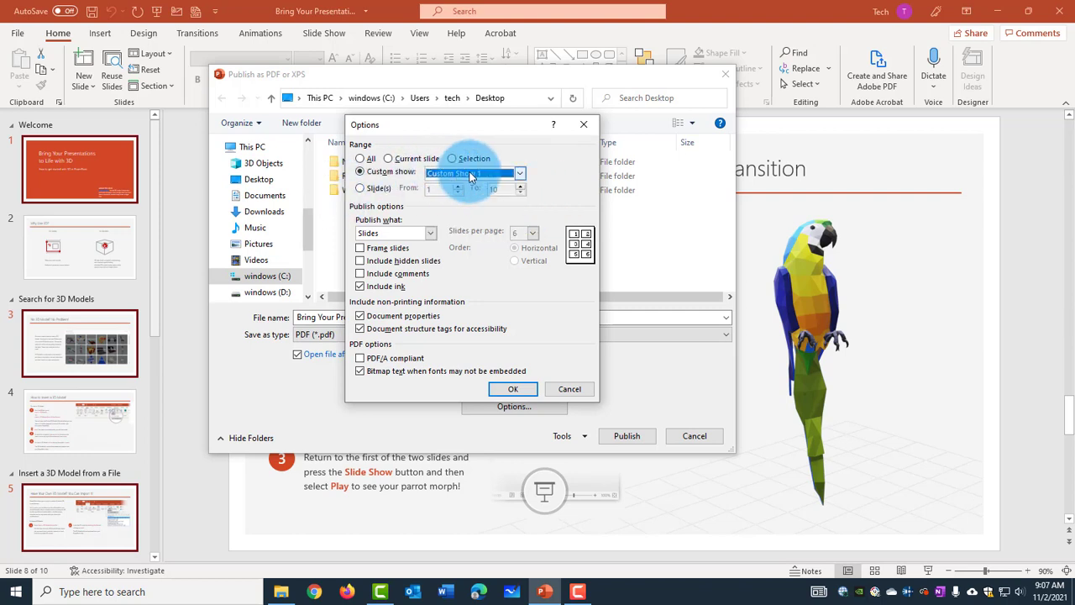
Close the PDF Options and Publish dialogs, then go to the Slide Show tab
left_click(513, 389)
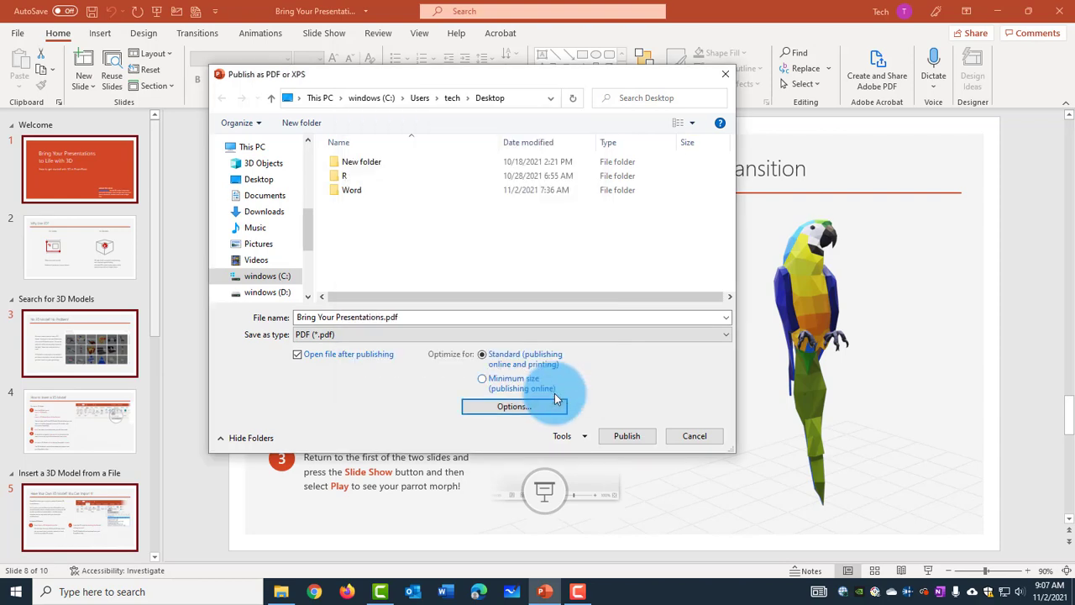
left_click(693, 436)
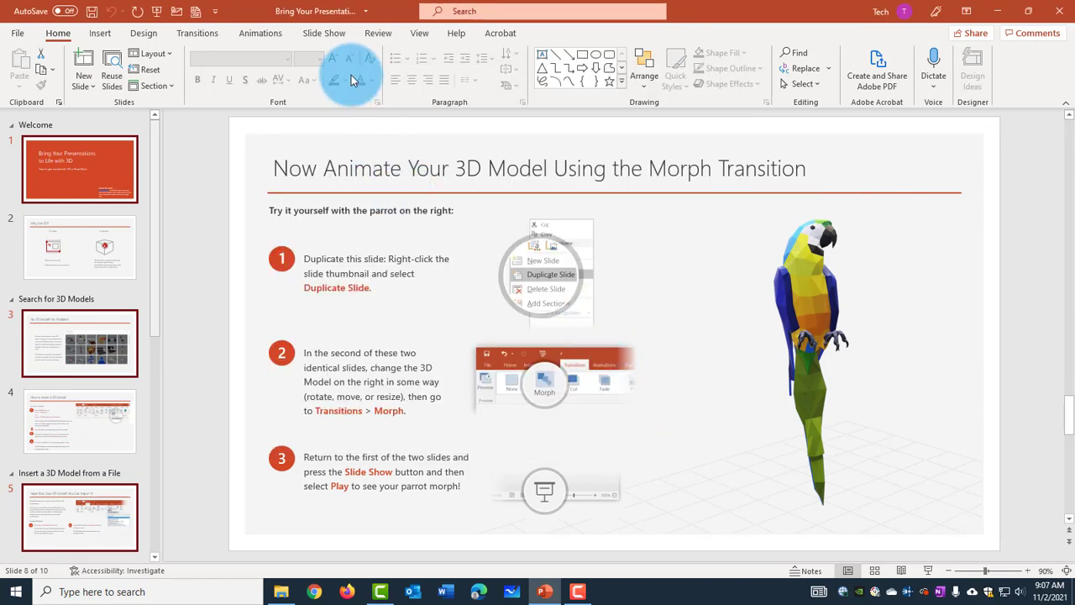
left_click(323, 33)
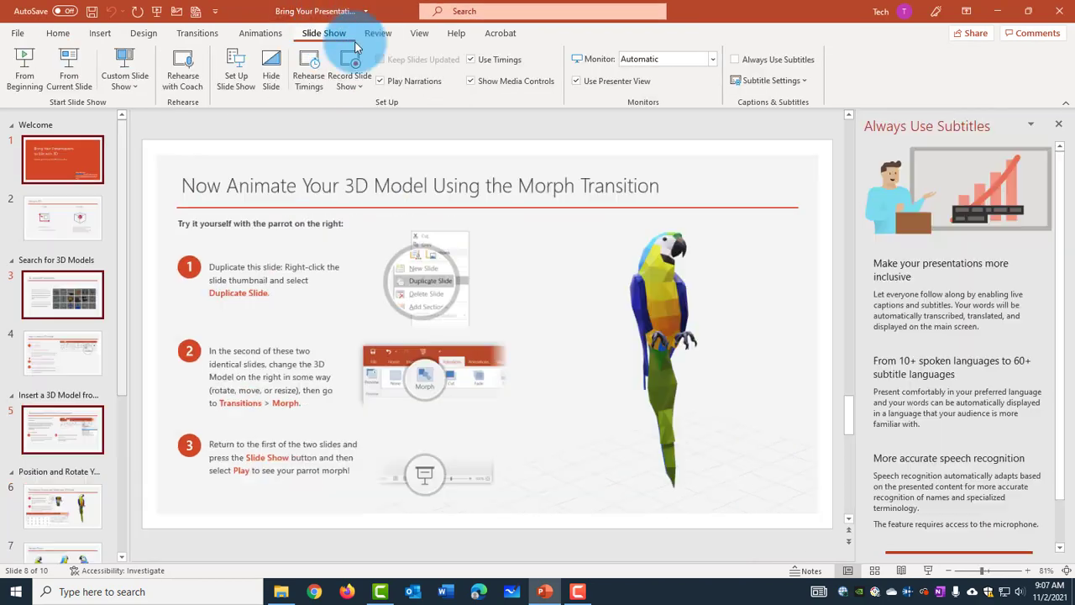
left_click(121, 80)
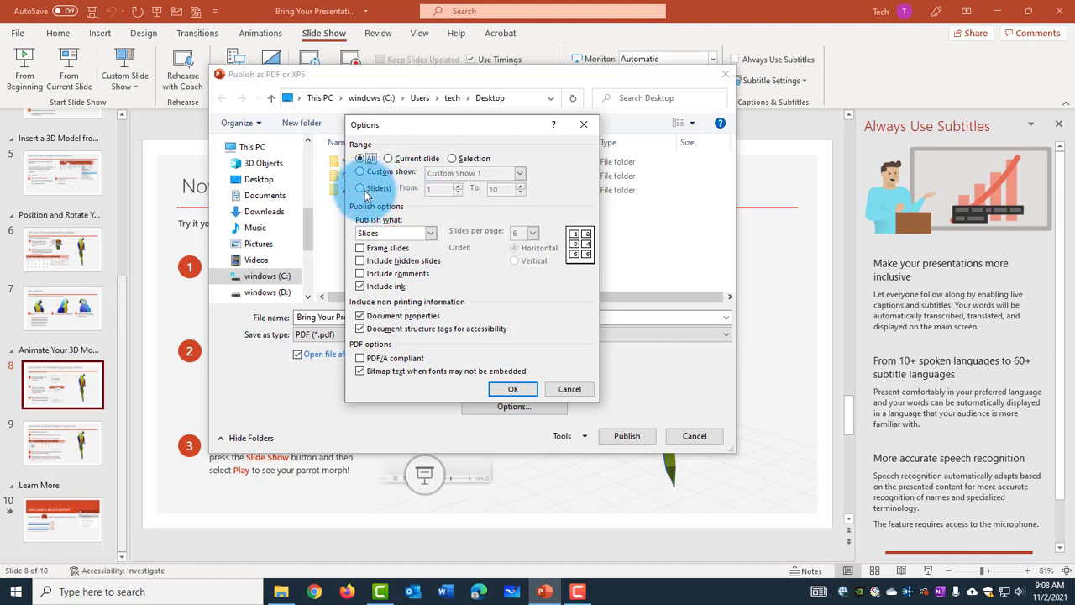
left_click(361, 187)
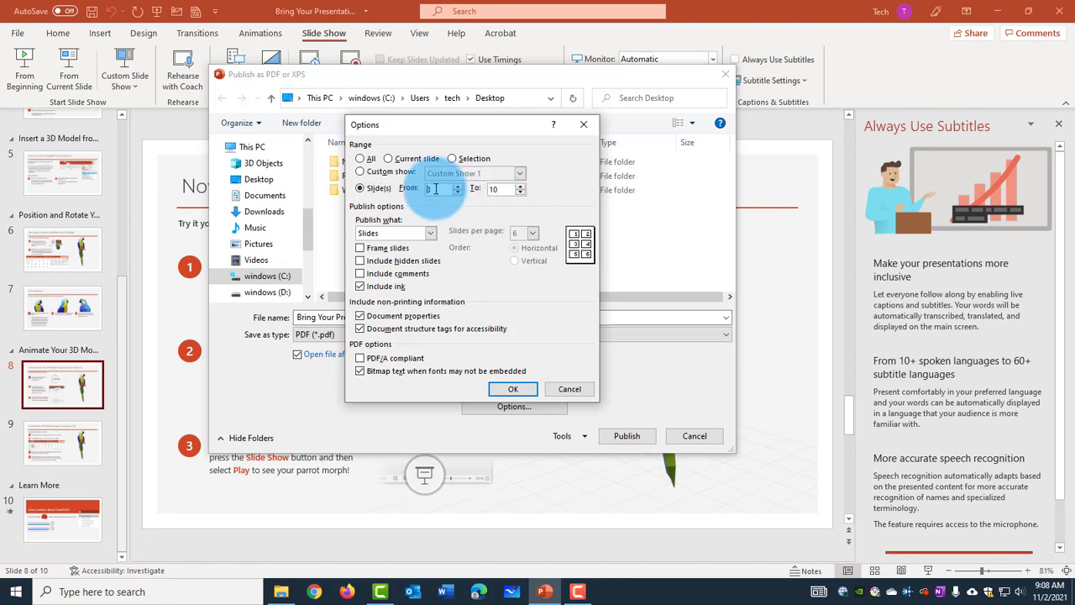
left_click(522, 192)
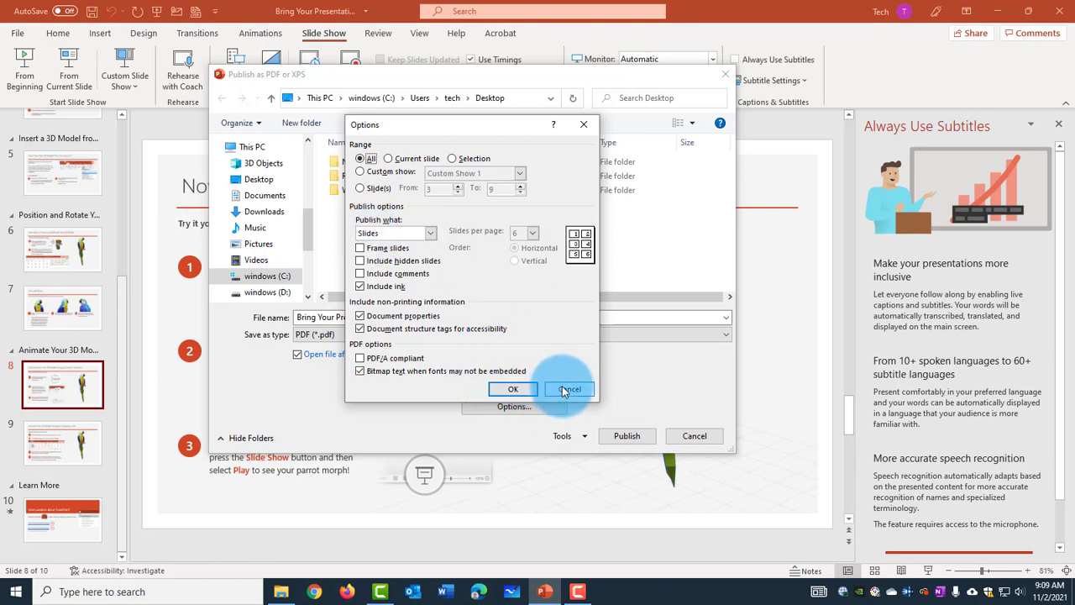
Close the PDF Options dialog and scroll through the exported slide pages
left_click(512, 388)
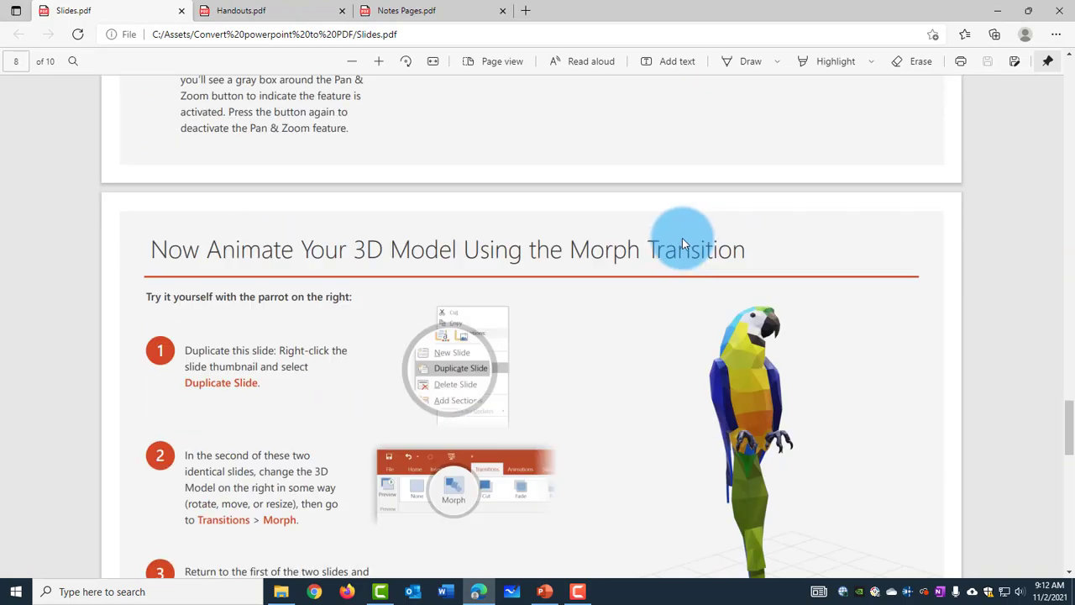
scroll("down", 3)
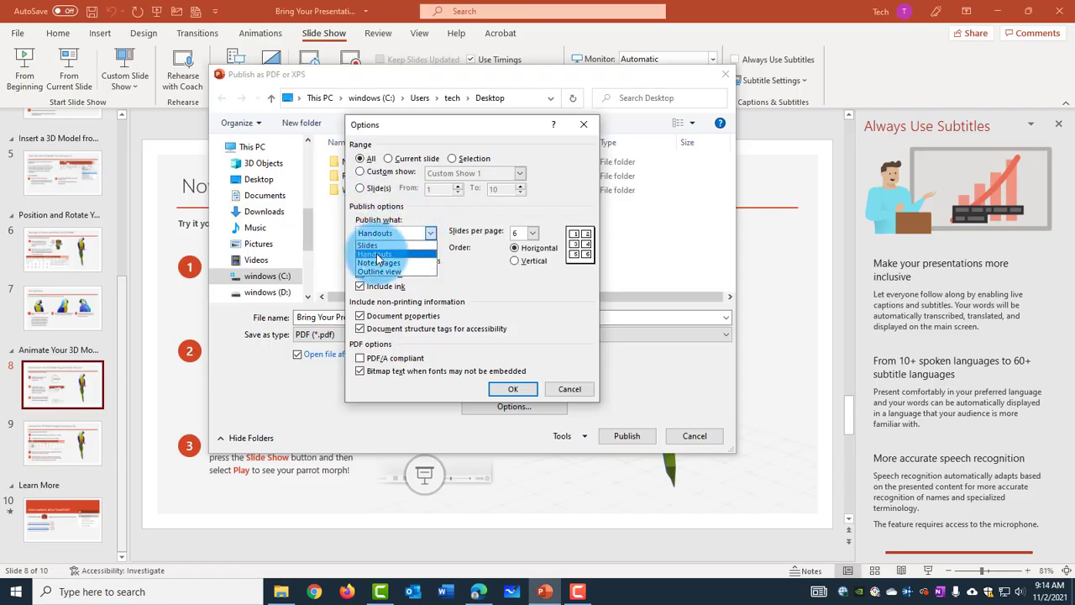
Publish as Handouts with 6 slides per page in vertical order, then scroll the PDF
left_click(374, 254)
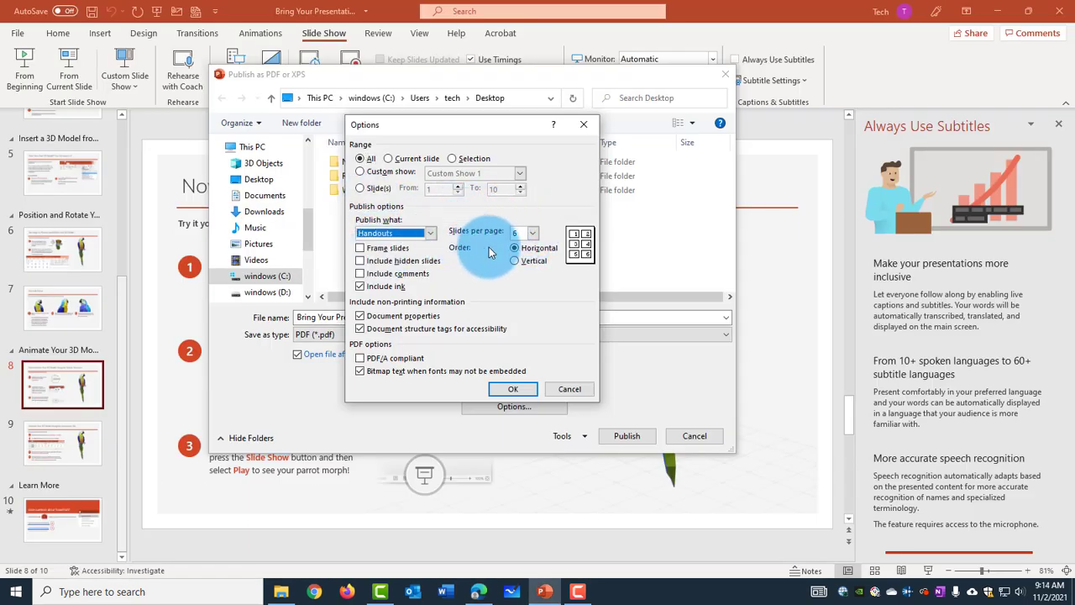
left_click(532, 232)
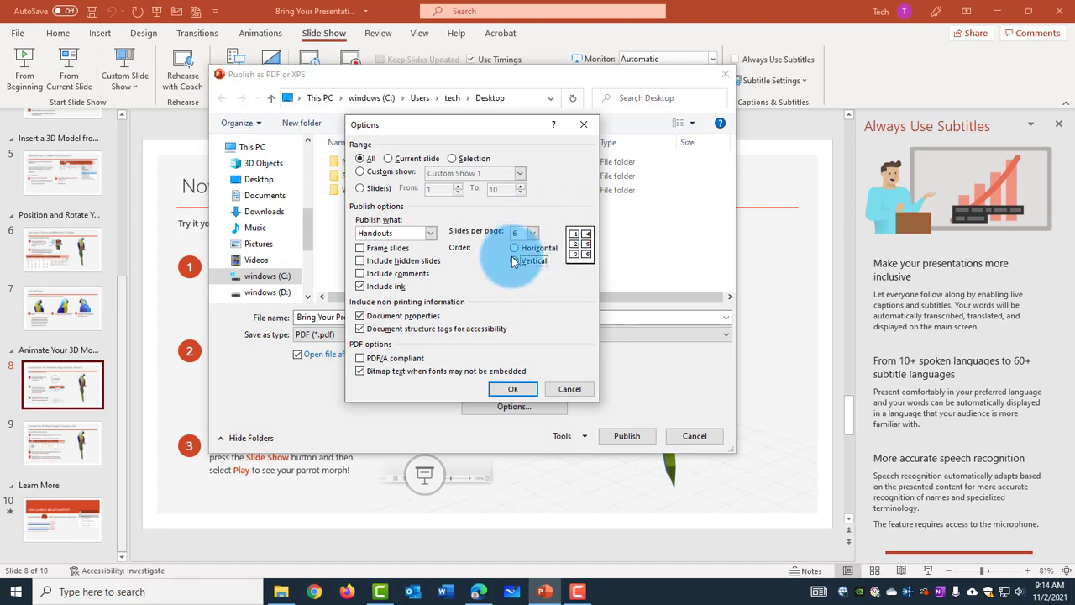
left_click(512, 389)
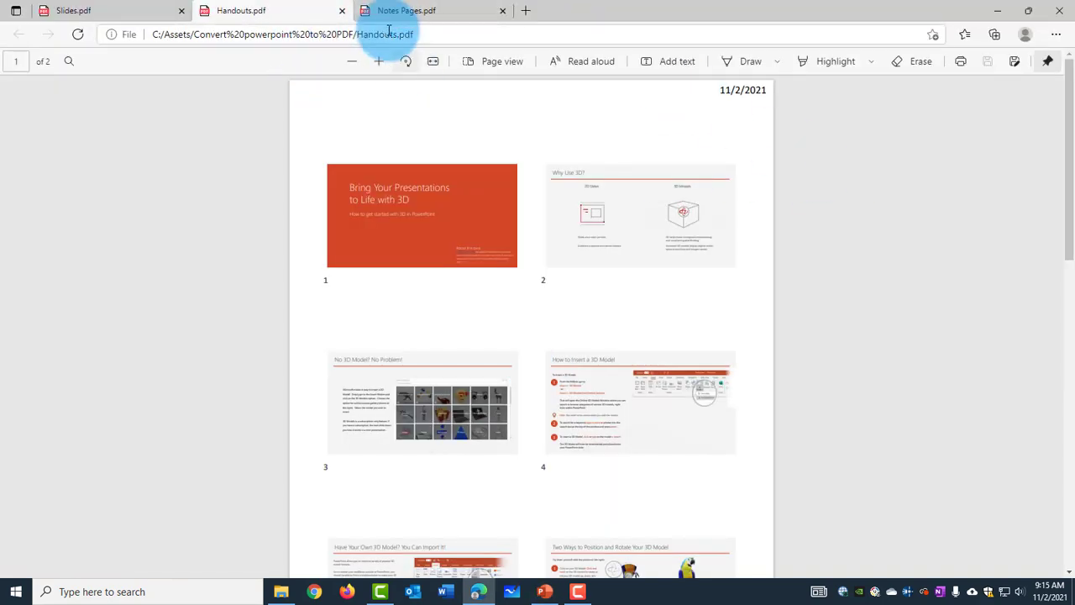
scroll("down", 3)
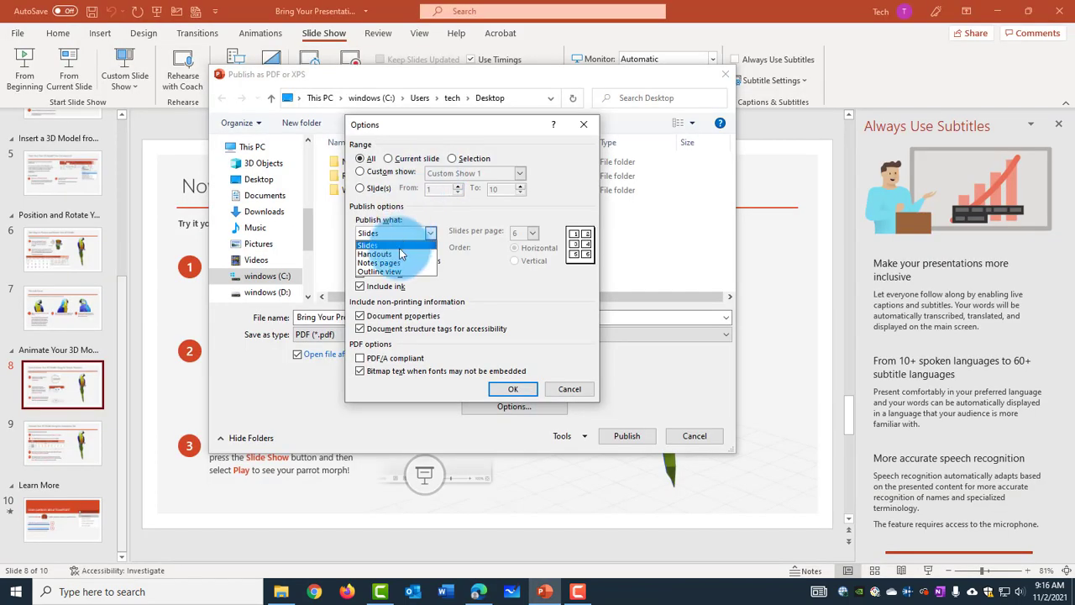
Switch Publish what to Notes pages and scroll through Notes Pages.pdf
left_click(383, 263)
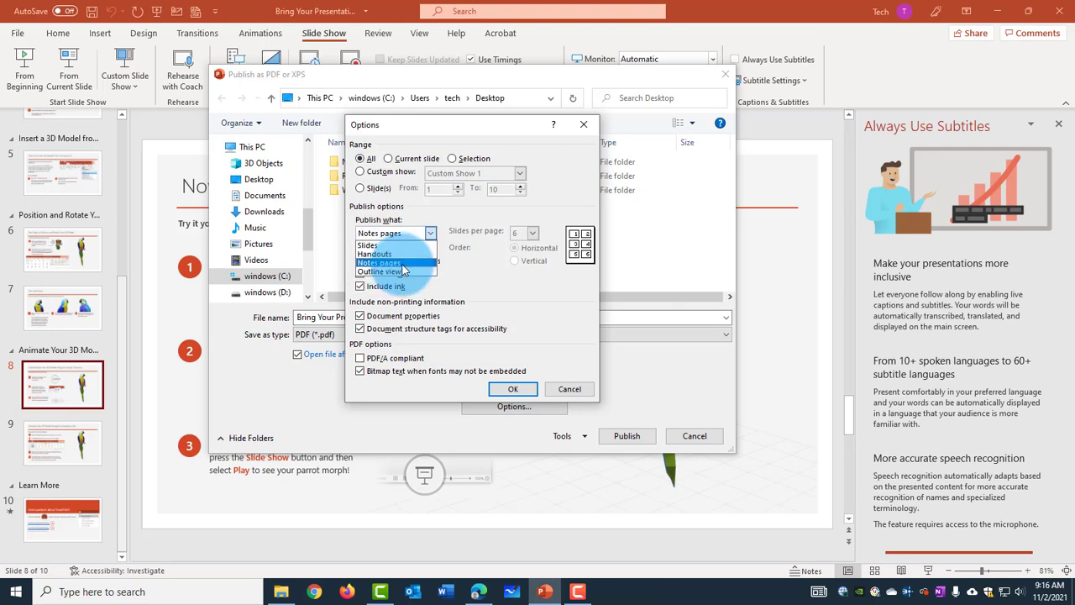
left_click(513, 389)
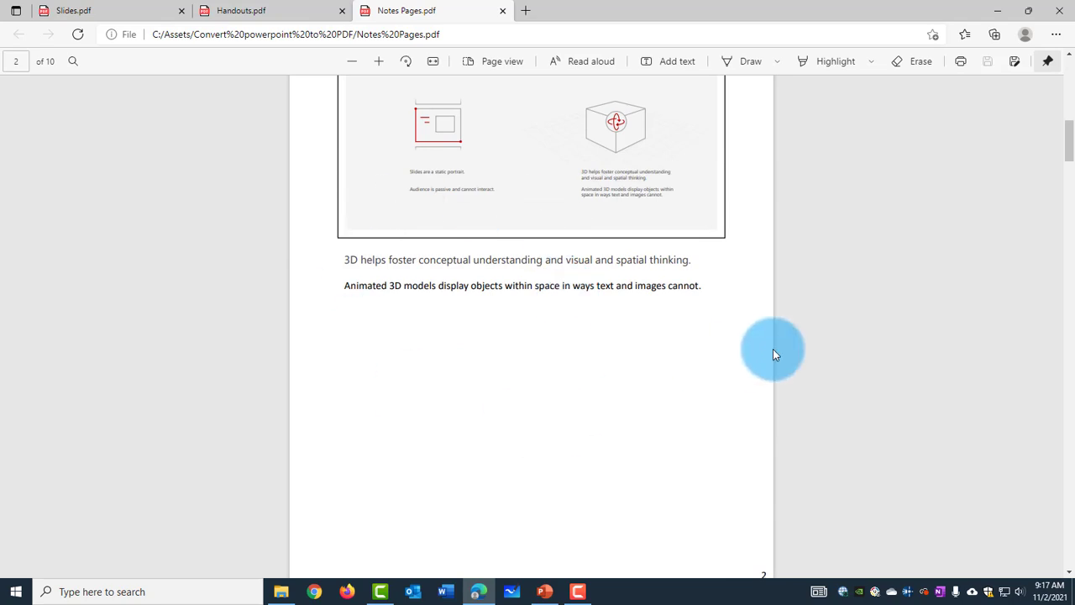
scroll("down", 3)
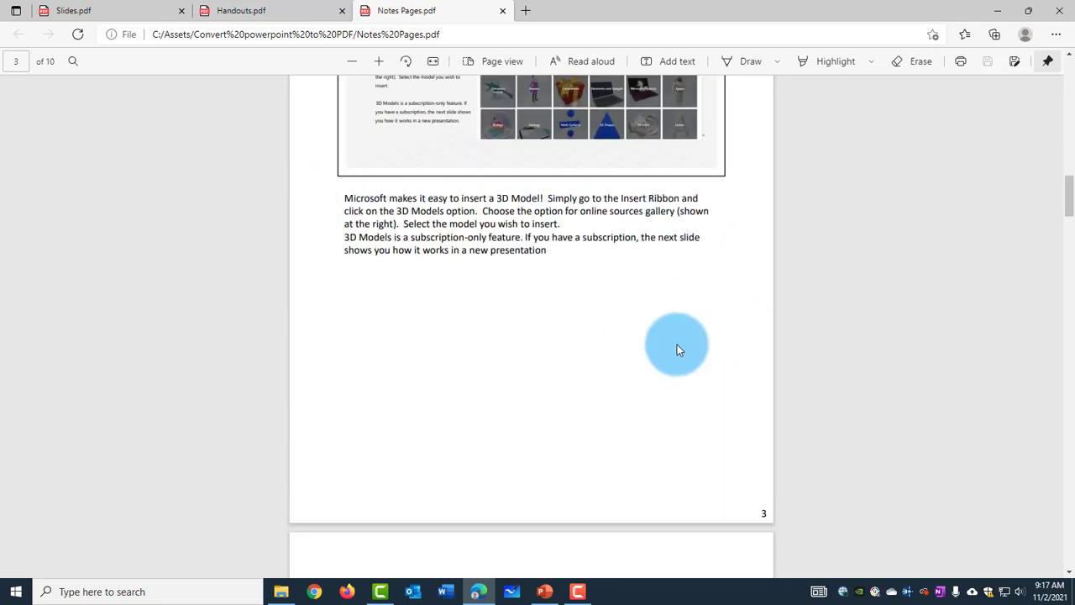
Scroll the notes PDF, then choose Outline view as what to publish
scroll("down", 3)
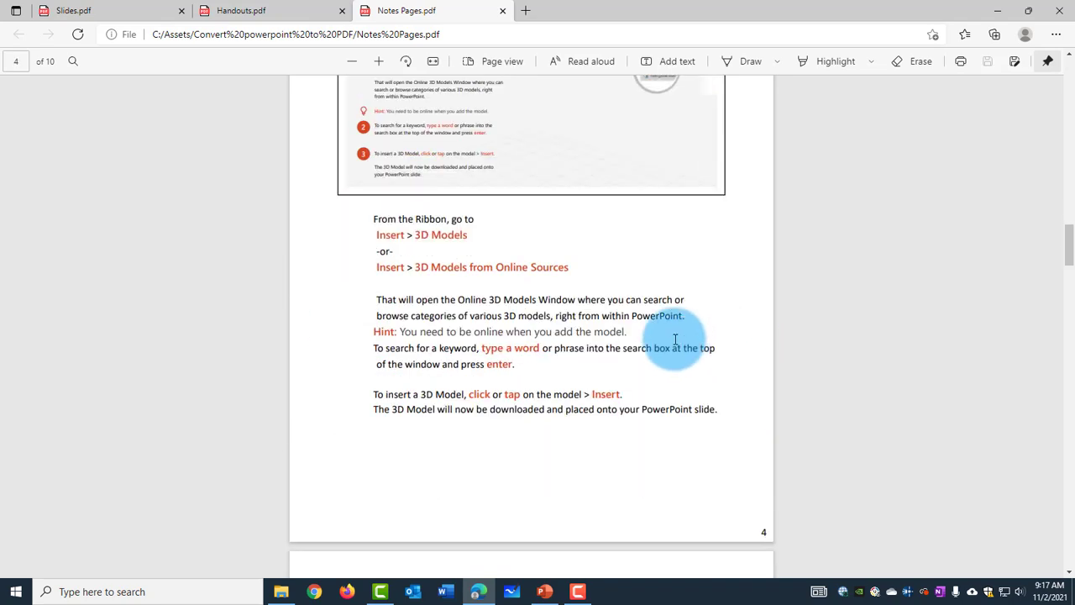
scroll("down", 3)
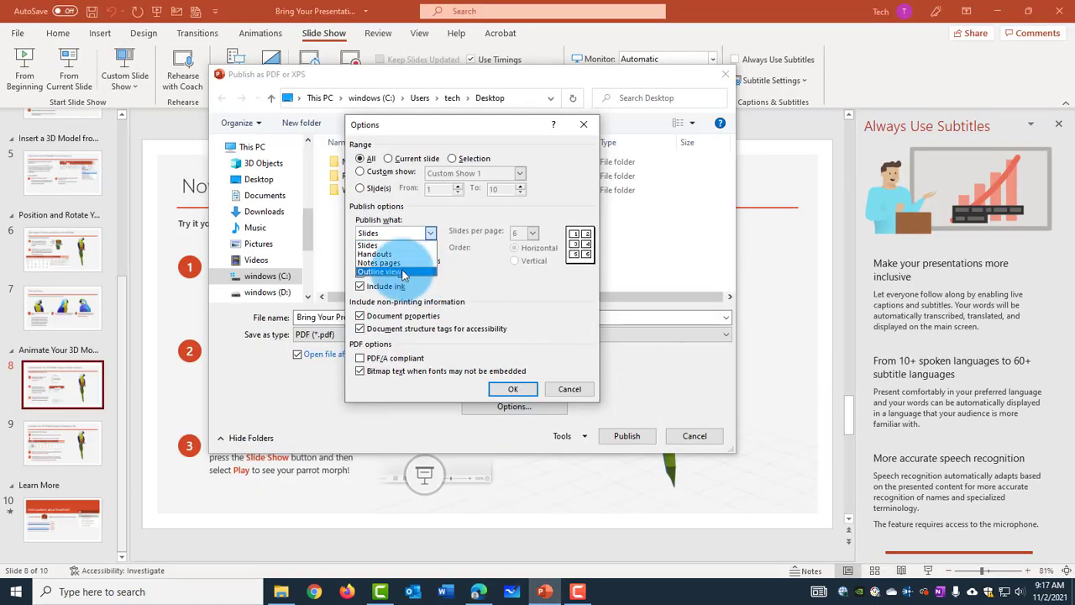
left_click(395, 232)
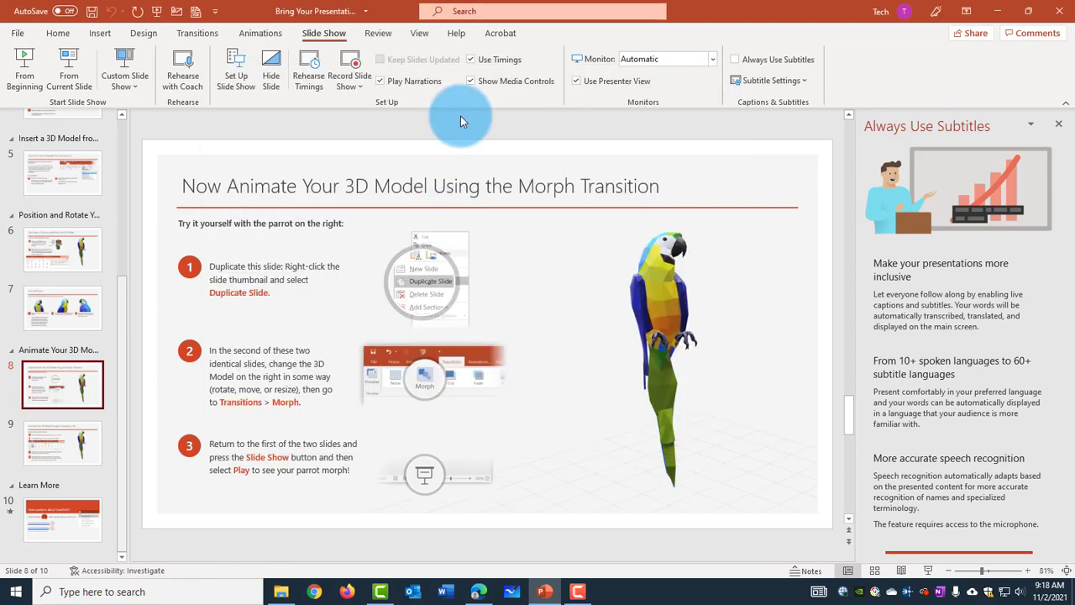
mouse_move(535, 195)
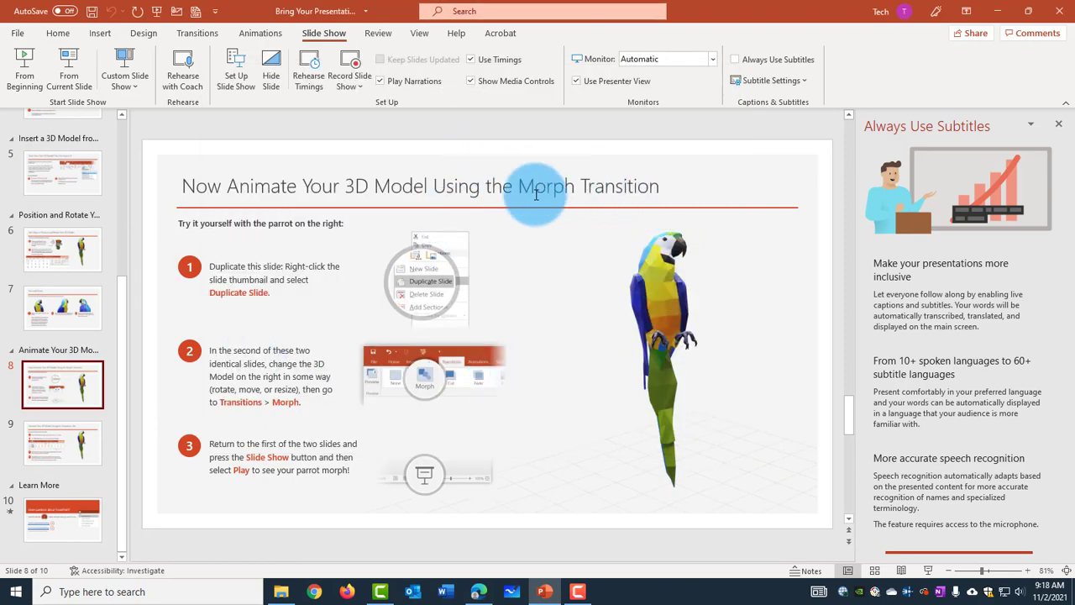
mouse_move(550, 206)
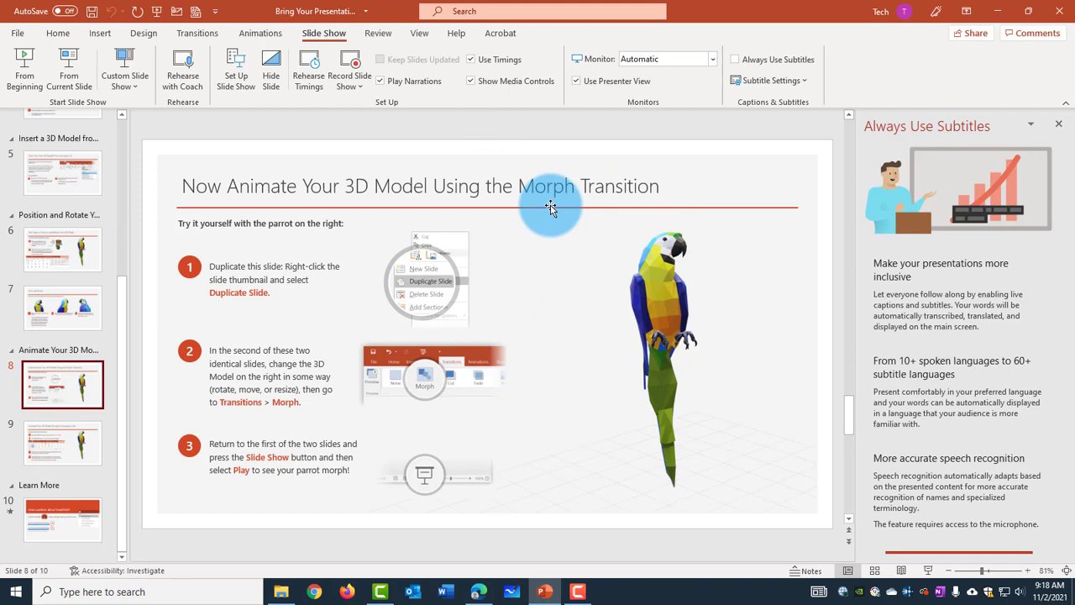
mouse_move(545, 203)
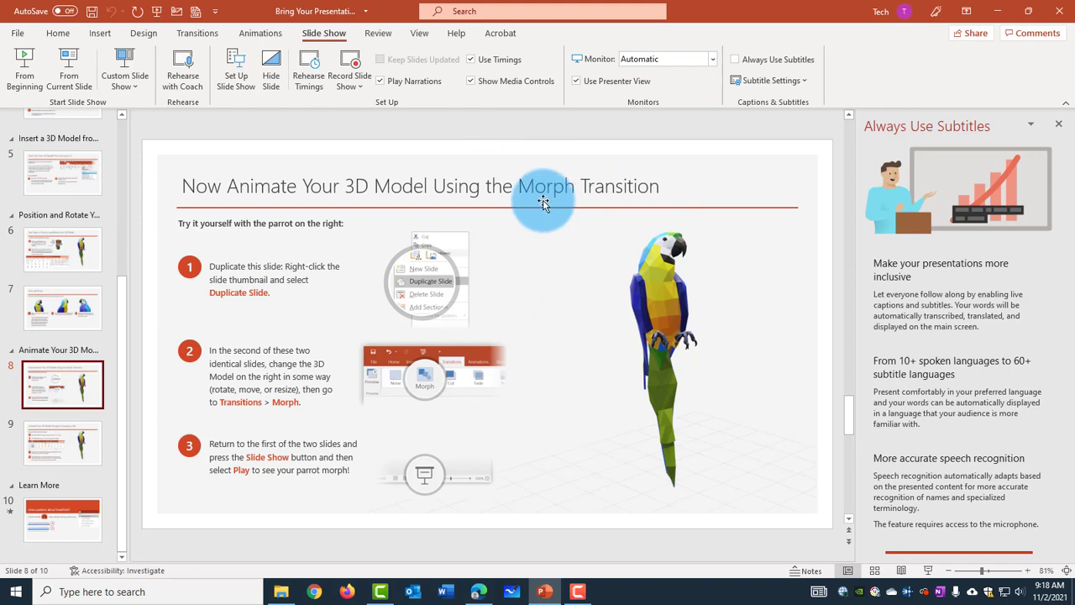
mouse_move(17, 36)
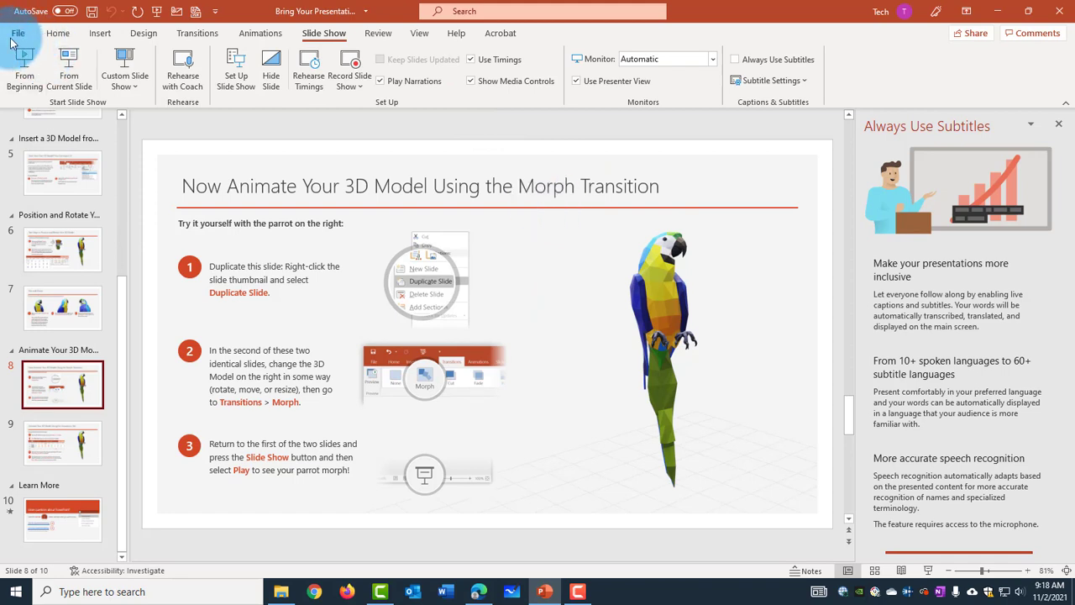
In File > Print, change the printer from Adobe PDF to Microsoft Print to PDF
left_click(25, 30)
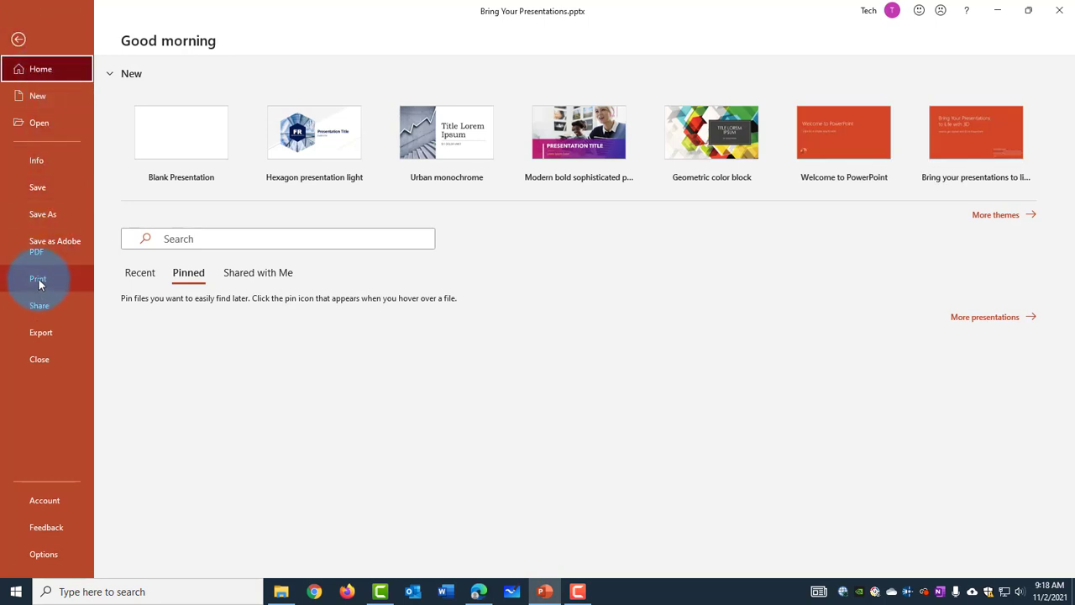
left_click(38, 278)
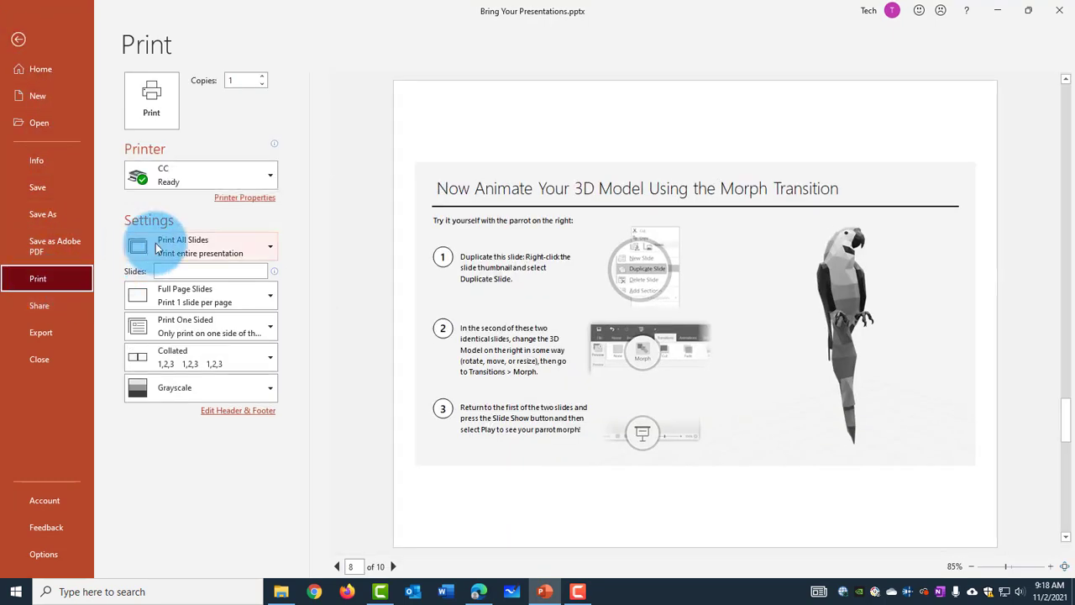
mouse_move(122, 153)
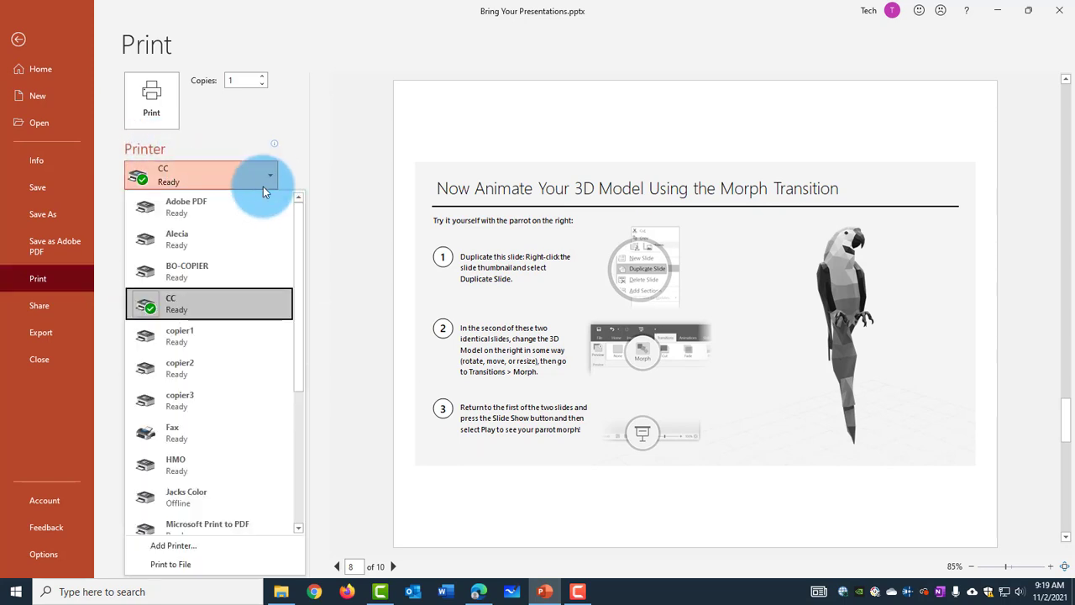
mouse_move(182, 210)
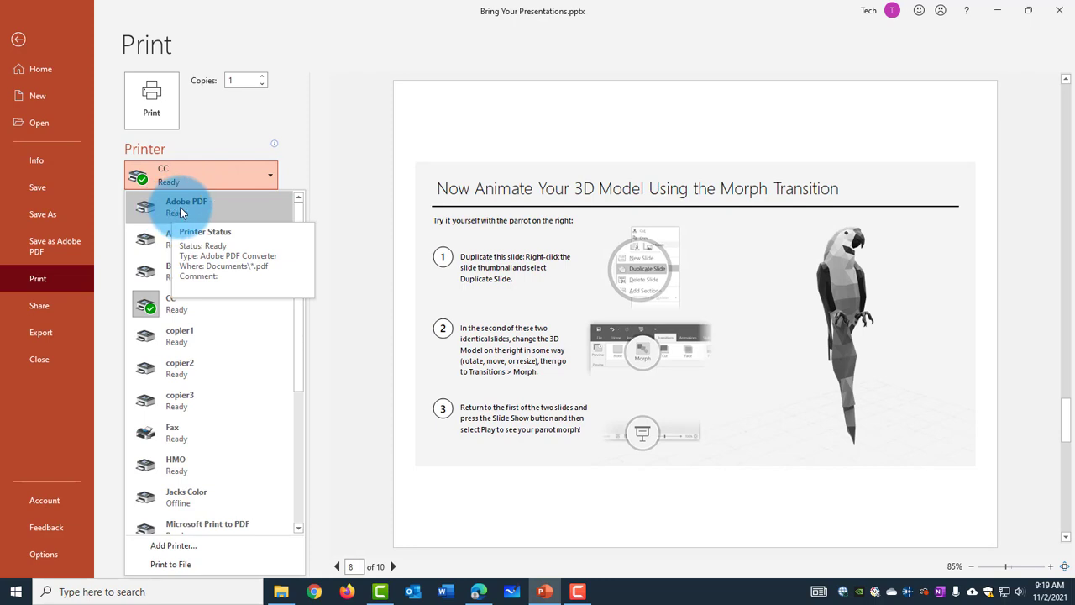
left_click(185, 205)
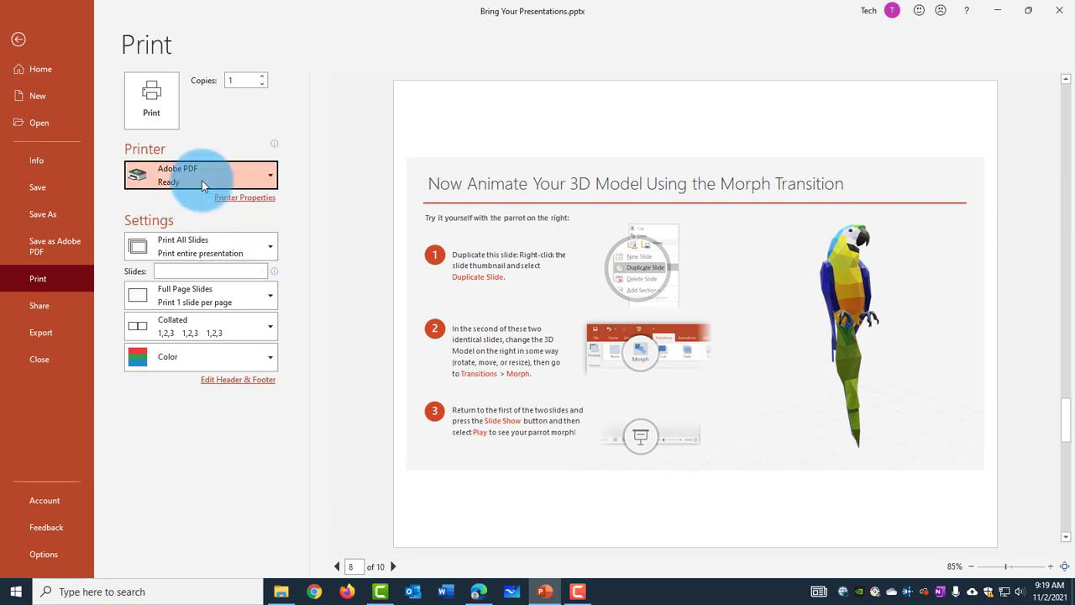
left_click(202, 174)
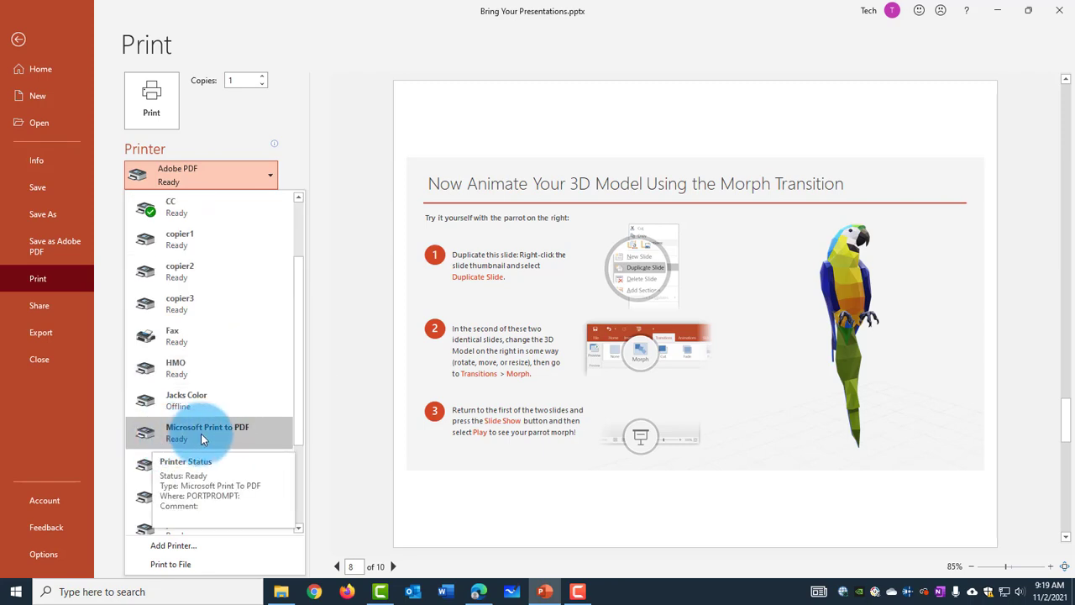
left_click(207, 432)
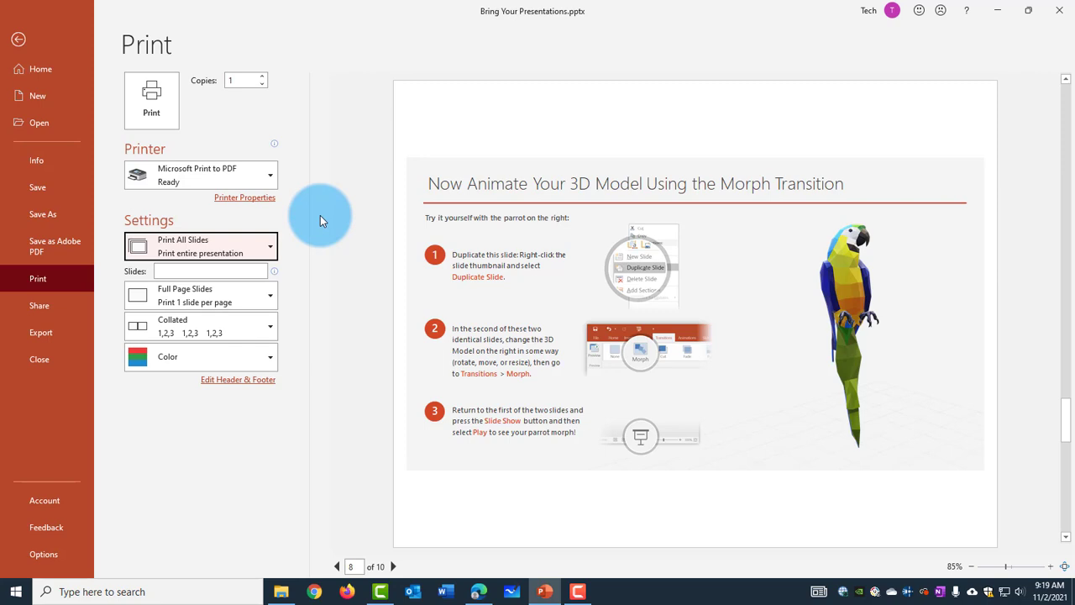
mouse_move(126, 219)
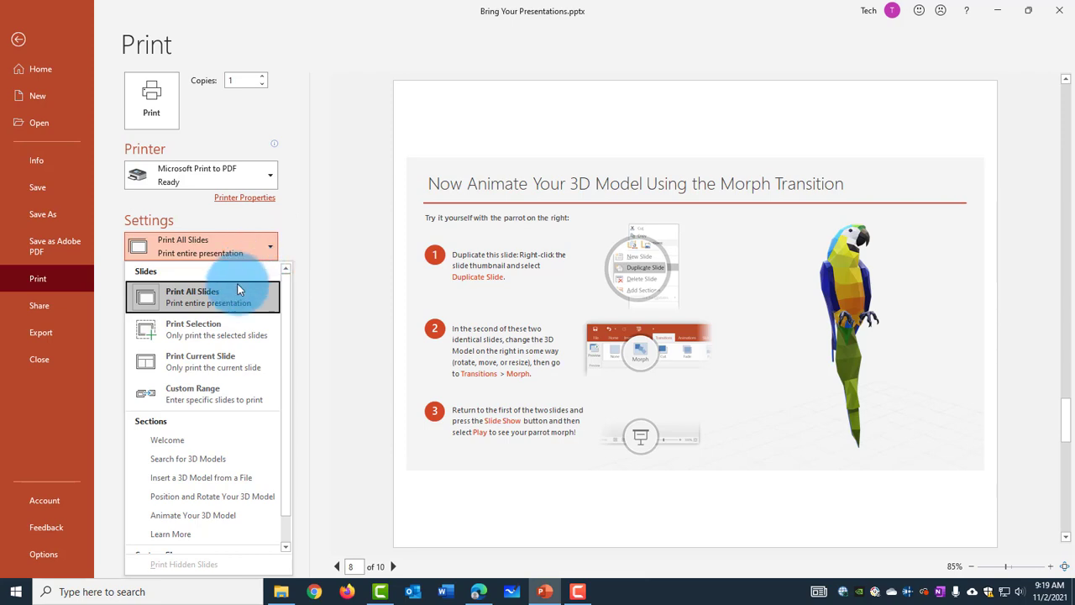
mouse_move(214, 366)
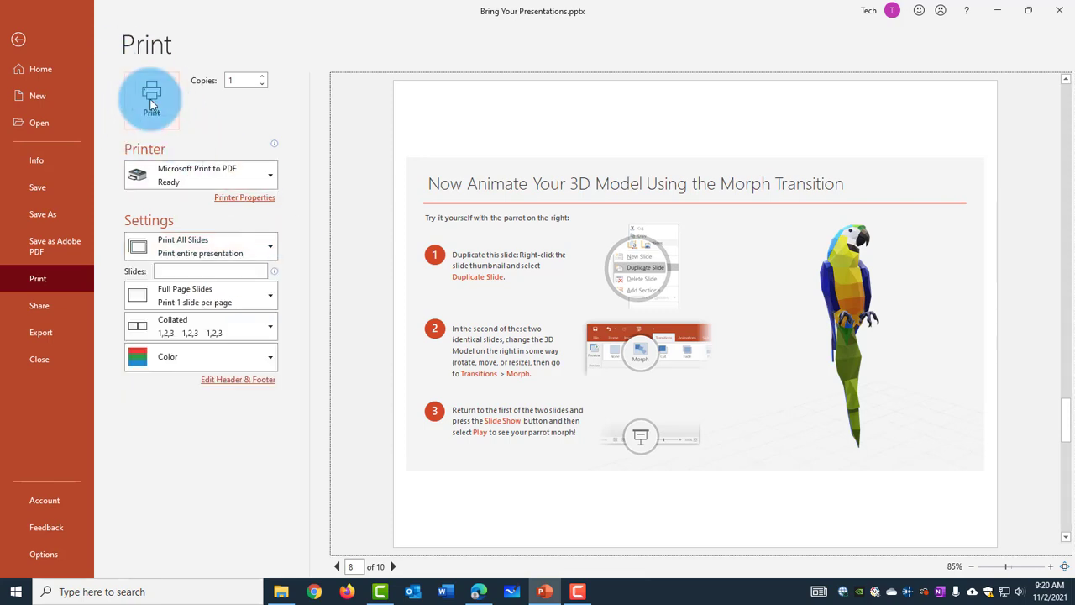
Print the whole presentation to Microsoft Print to PDF
left_click(13, 40)
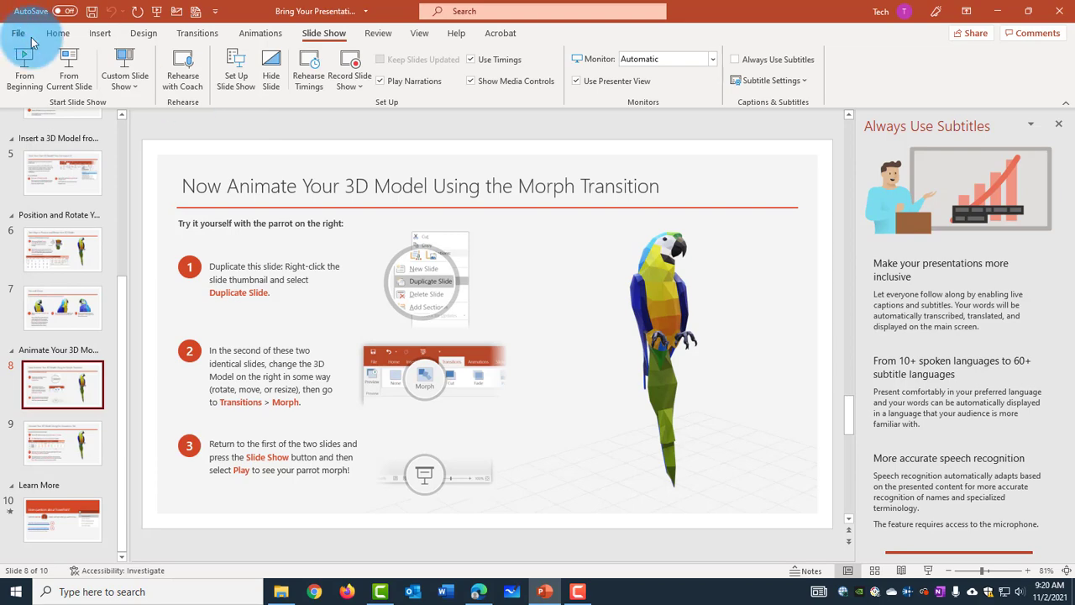
Save a PDF (*.pdf) copy via Save As, reviewing the PDF options
left_click(23, 31)
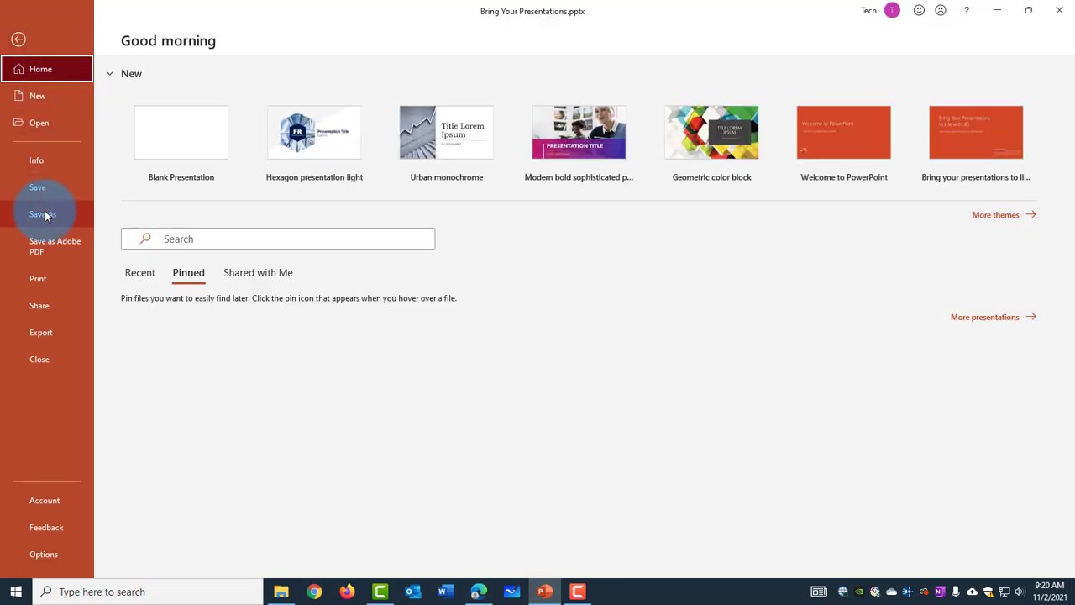
left_click(40, 214)
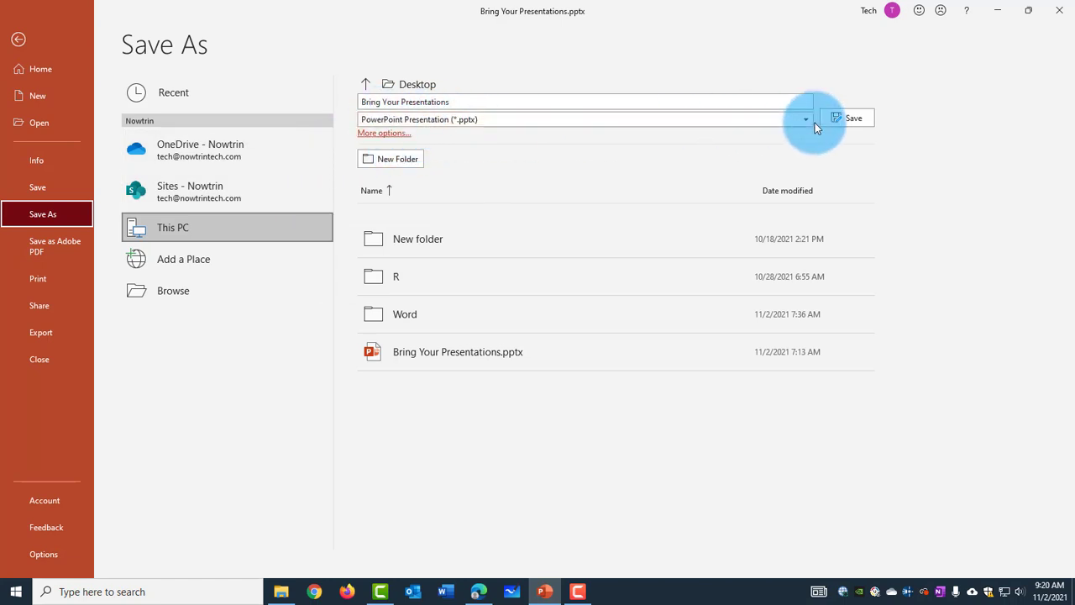
mouse_move(809, 132)
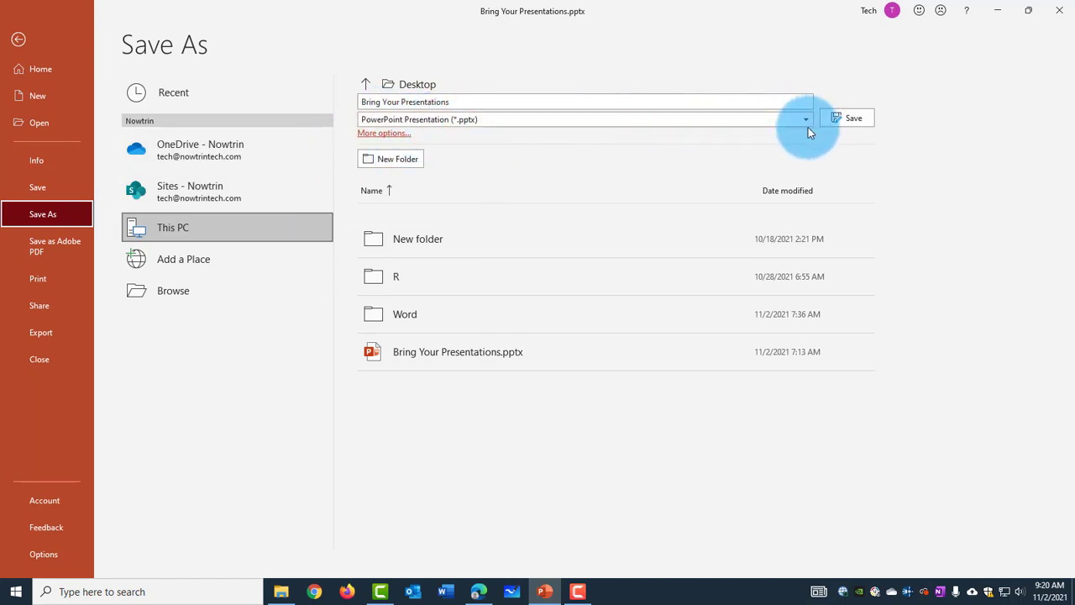
left_click(804, 118)
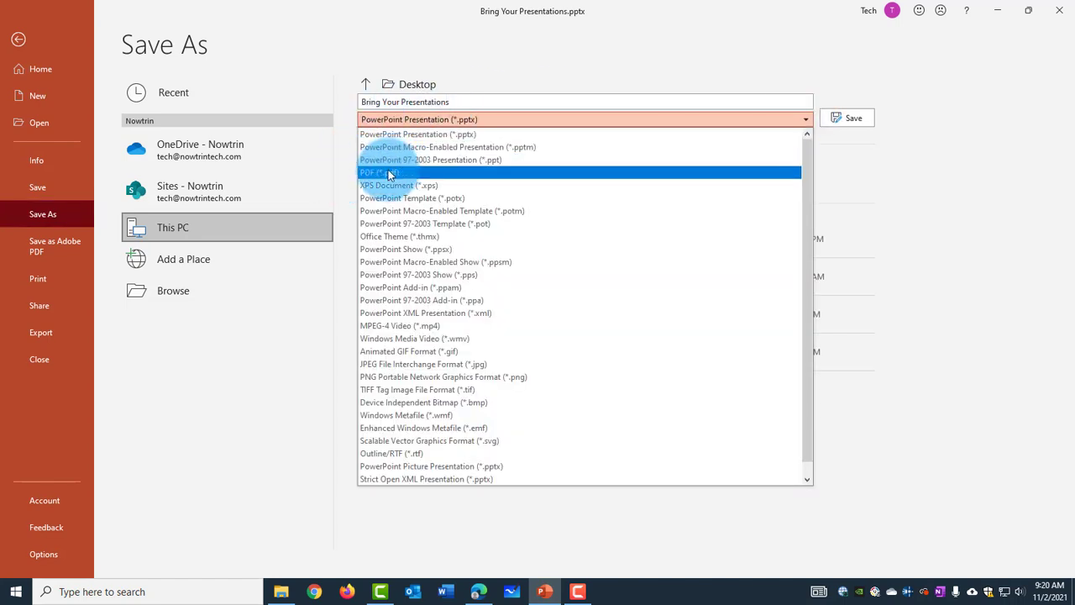
left_click(379, 172)
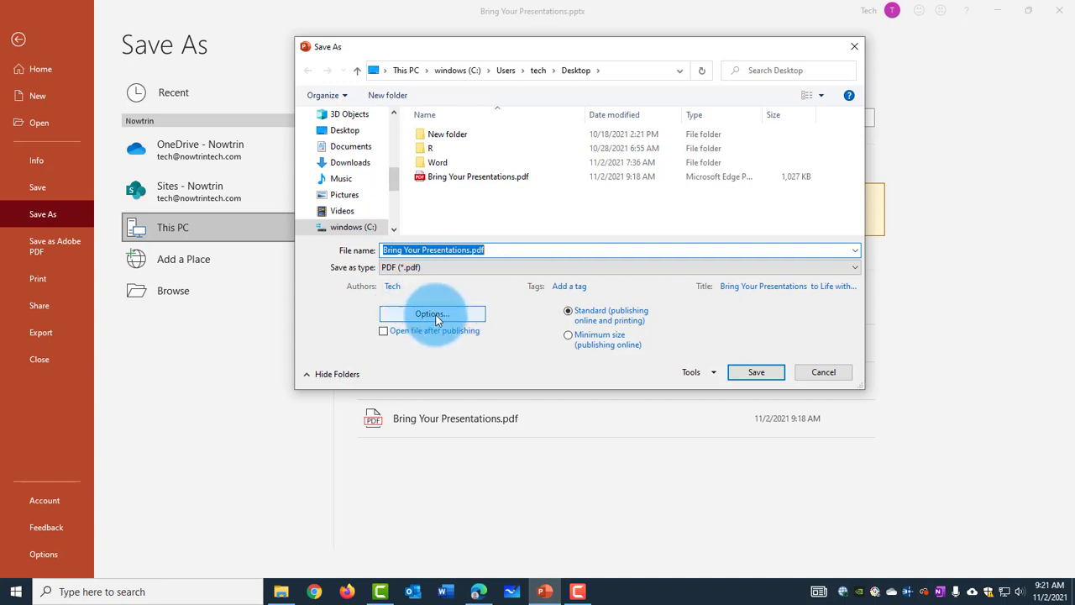
left_click(431, 313)
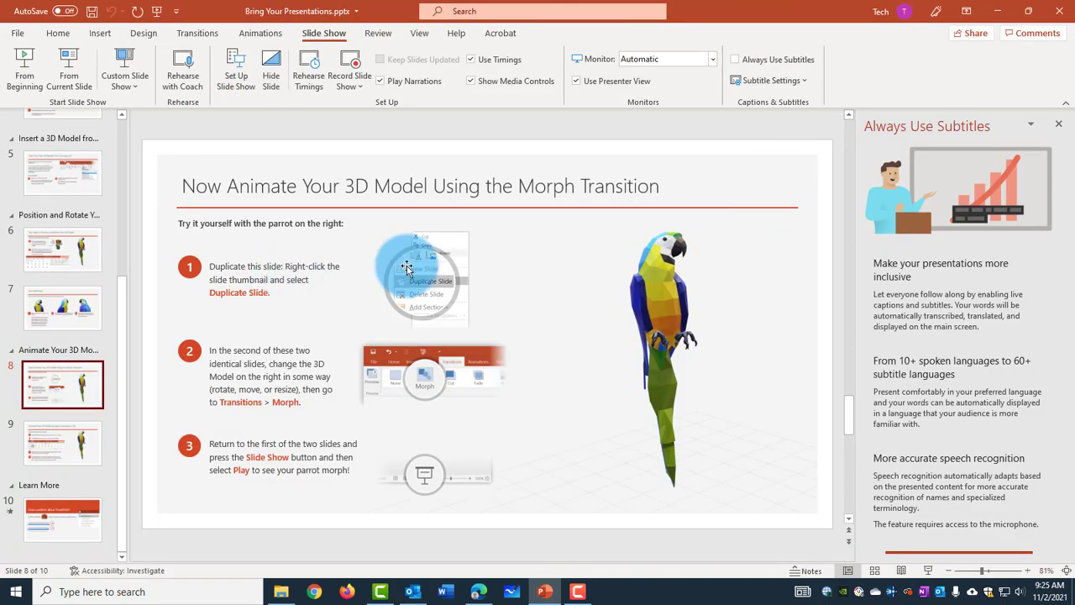
mouse_move(431, 203)
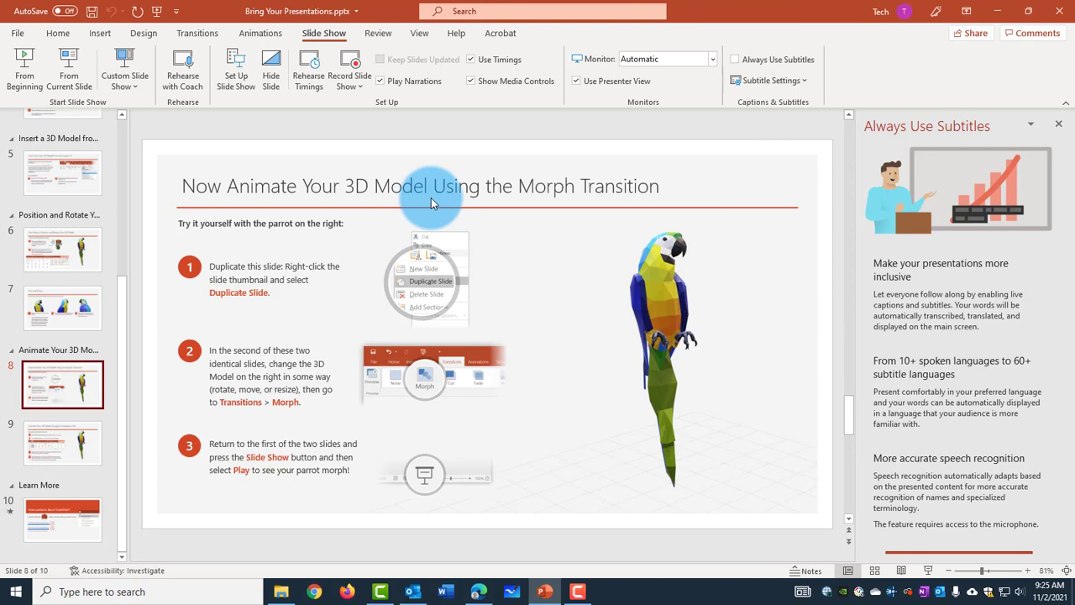
mouse_move(593, 252)
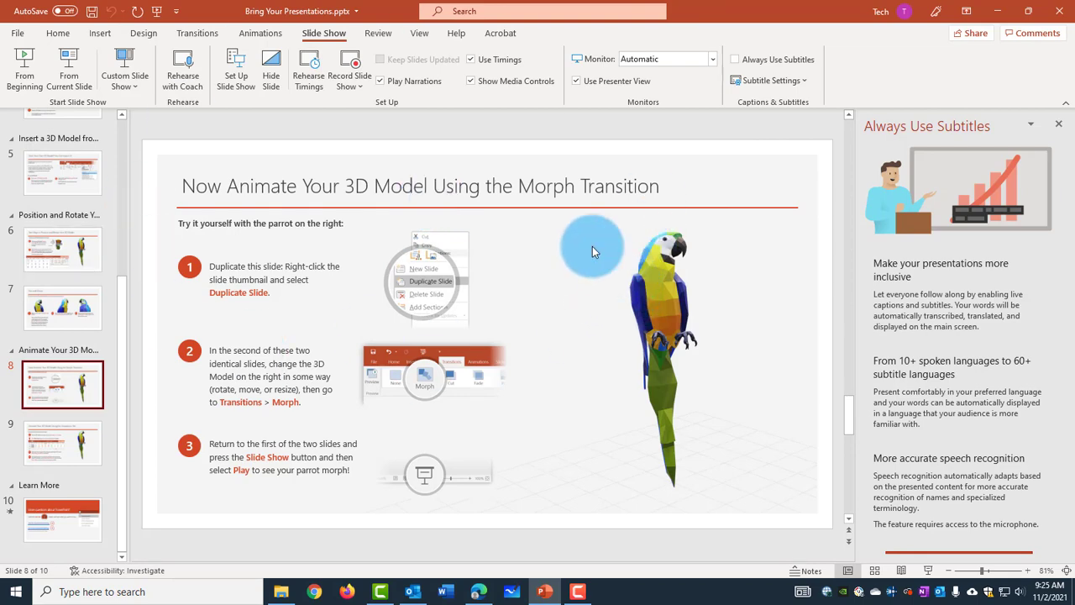
Open the File backstage Home page with the new-presentation templates
left_click(18, 36)
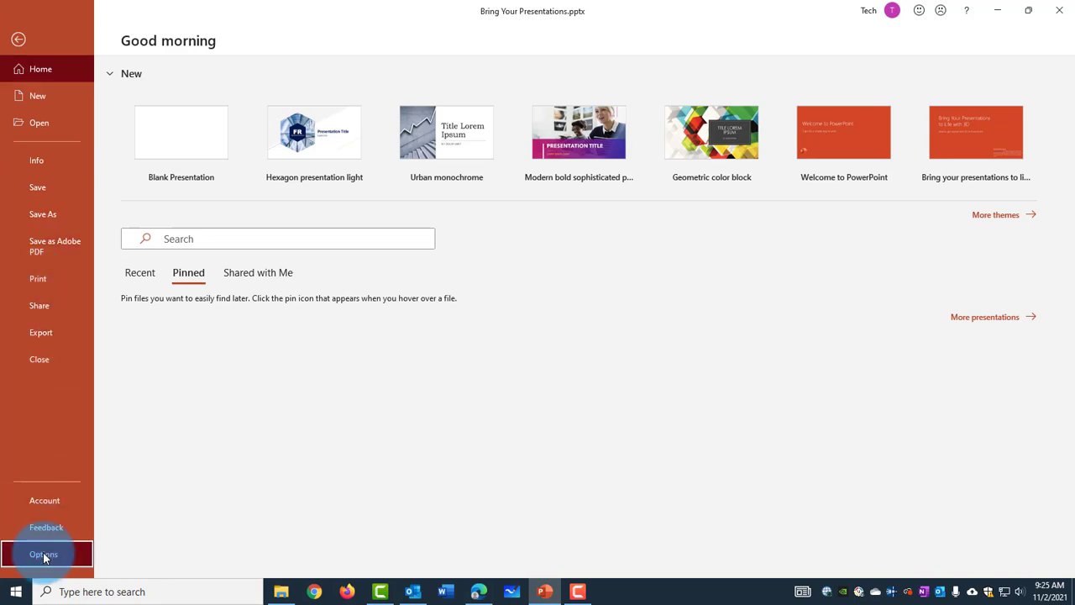
Add E-mail as PDF Attachment to the Quick Access Toolbar, then use it to email
left_click(43, 553)
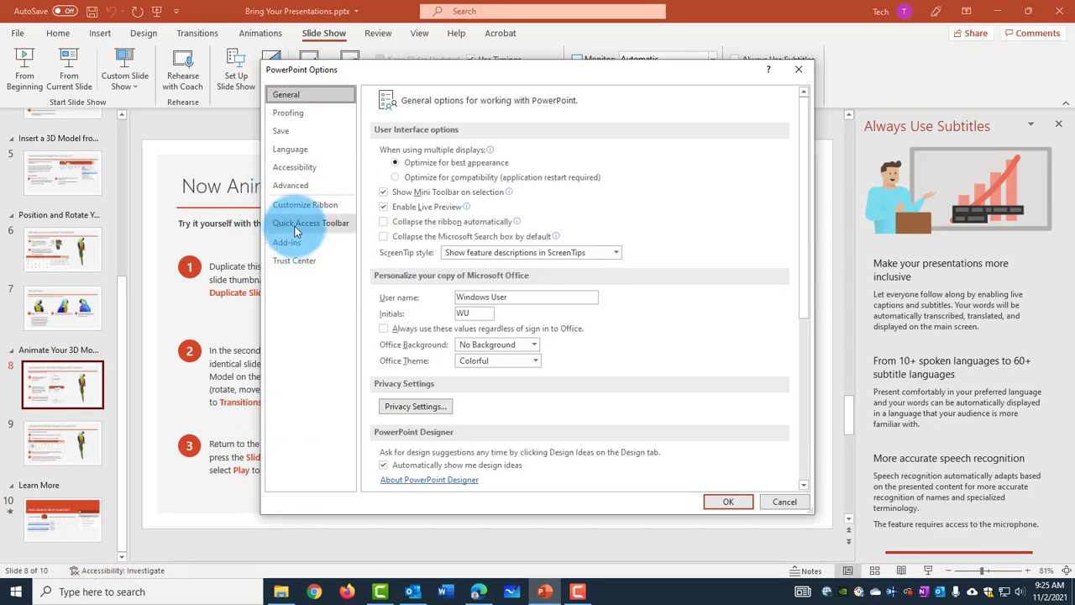
left_click(310, 223)
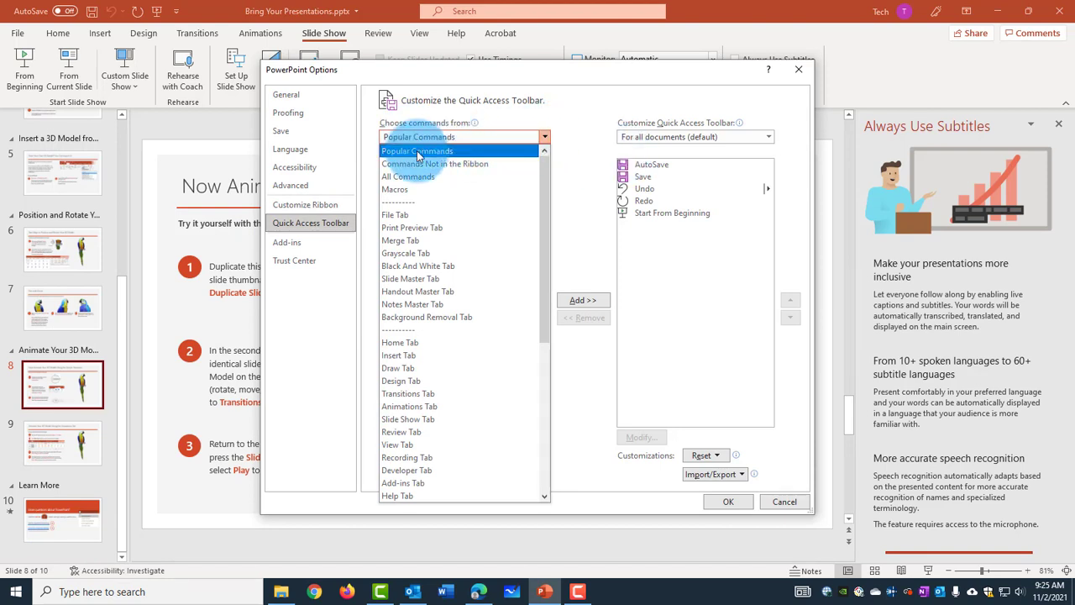
left_click(408, 177)
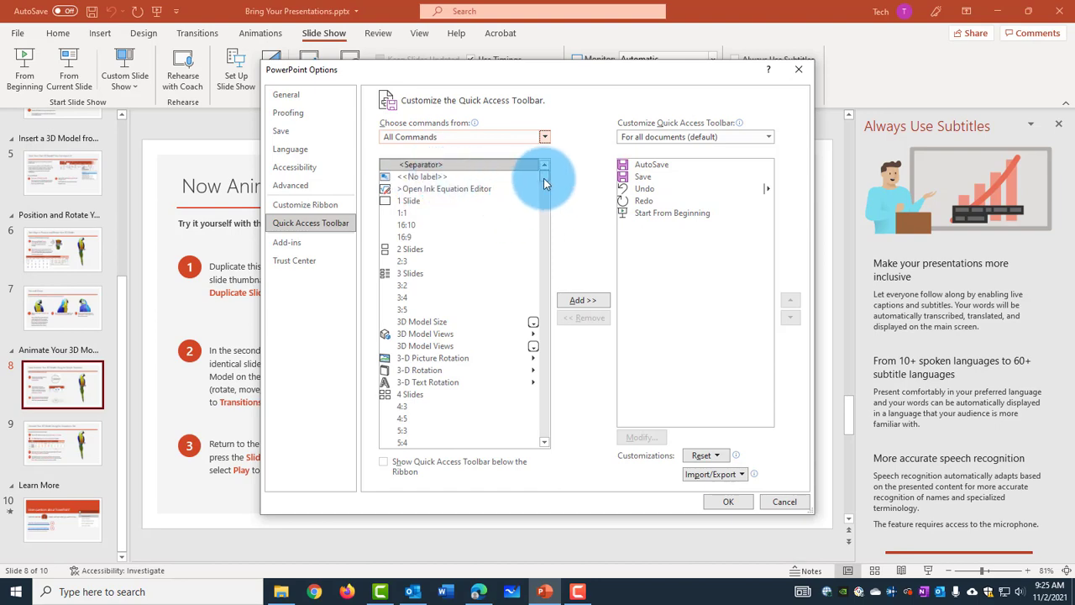
scroll("down", 3)
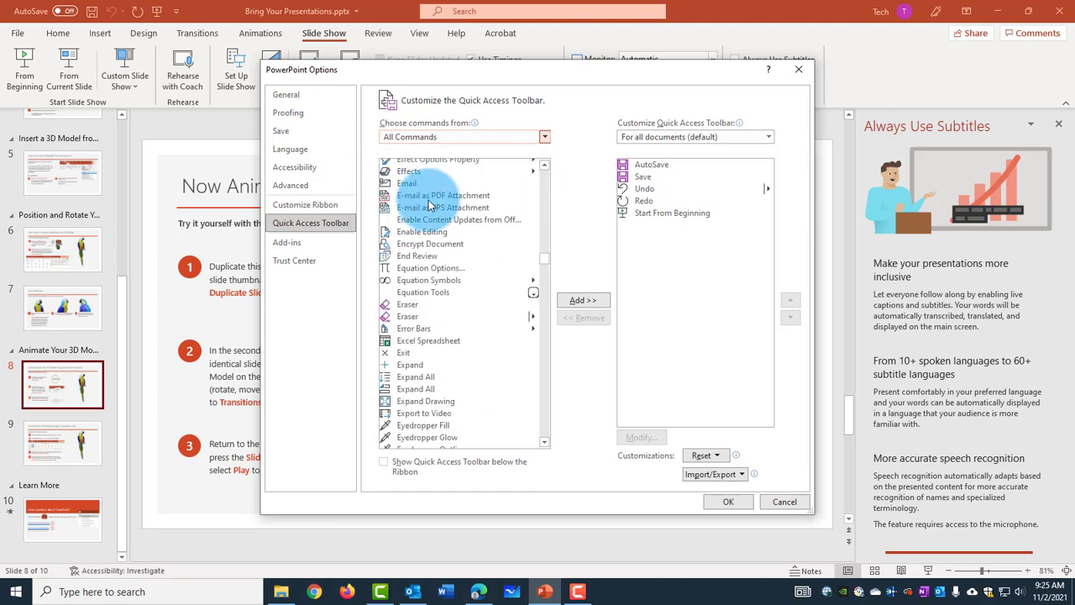
mouse_move(447, 194)
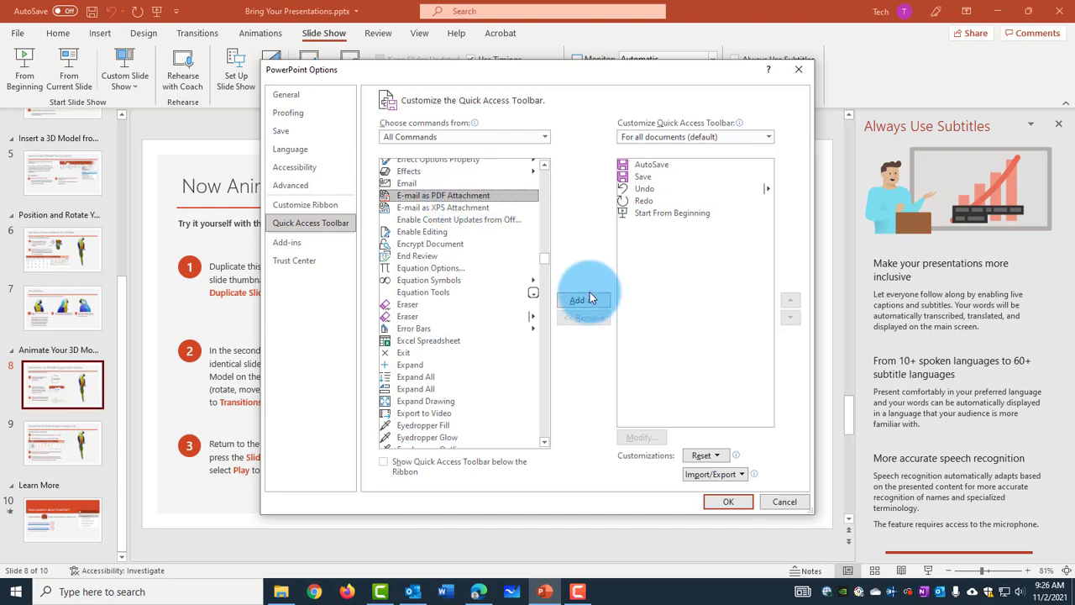
left_click(583, 300)
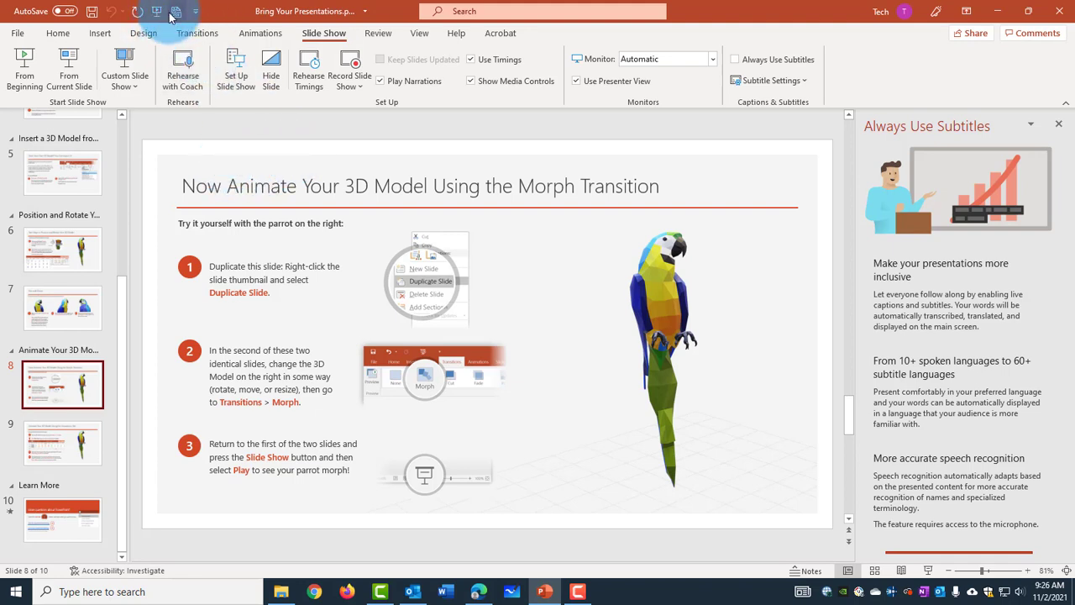
mouse_move(171, 15)
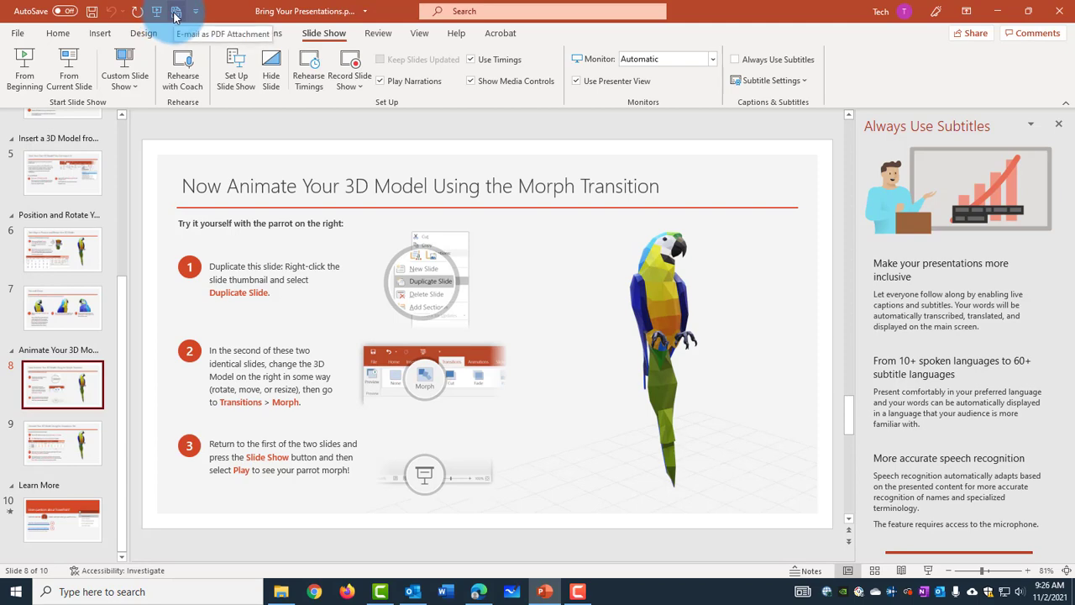
left_click(169, 12)
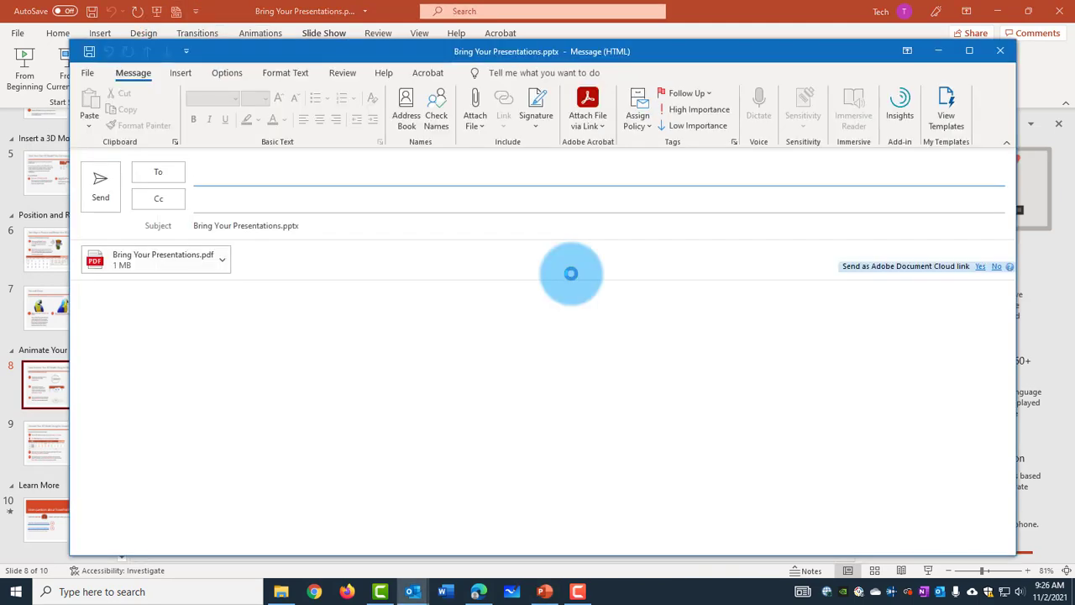